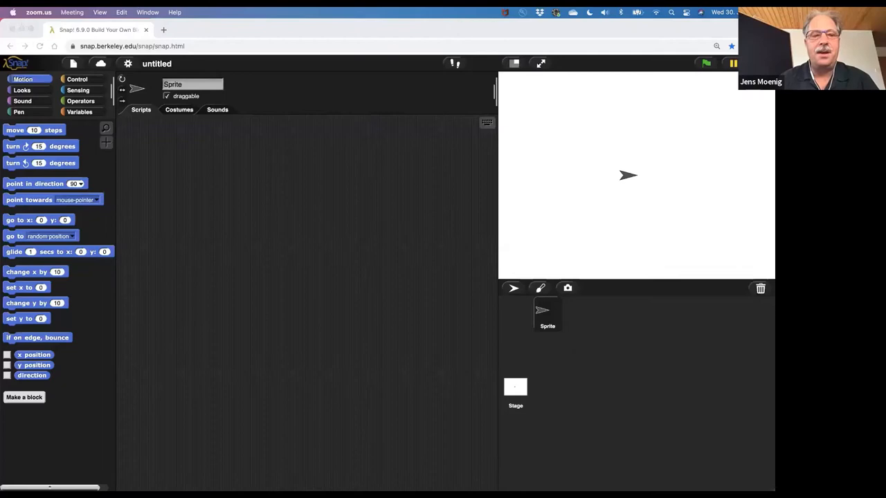
- Start the slideshow so the first historic-photo slide fills the stage
left_click(541, 63)
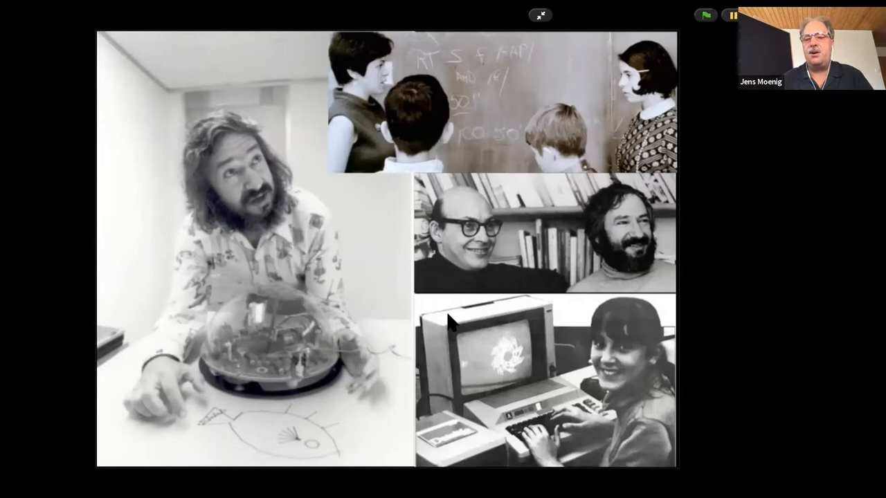
mouse_move(566, 348)
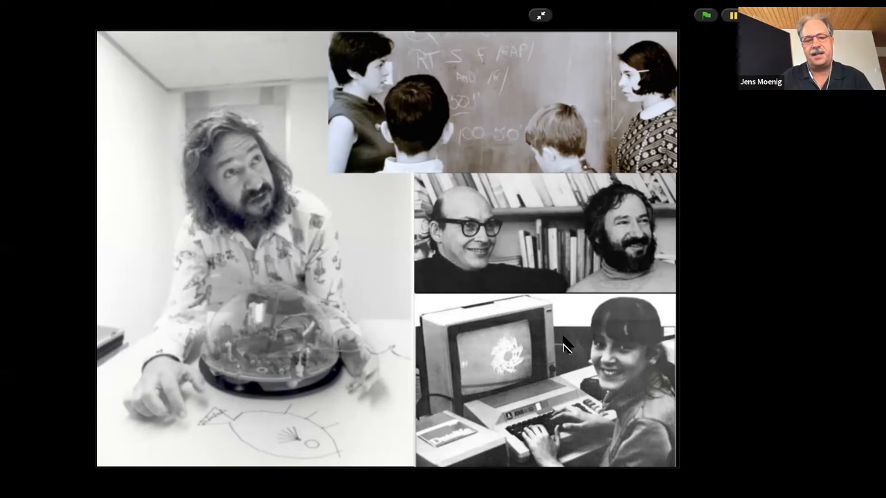
mouse_move(392, 375)
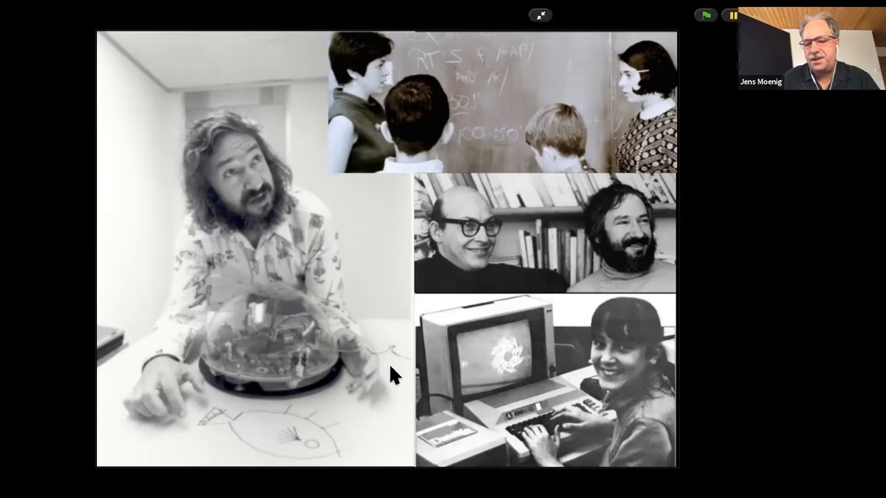
mouse_move(443, 405)
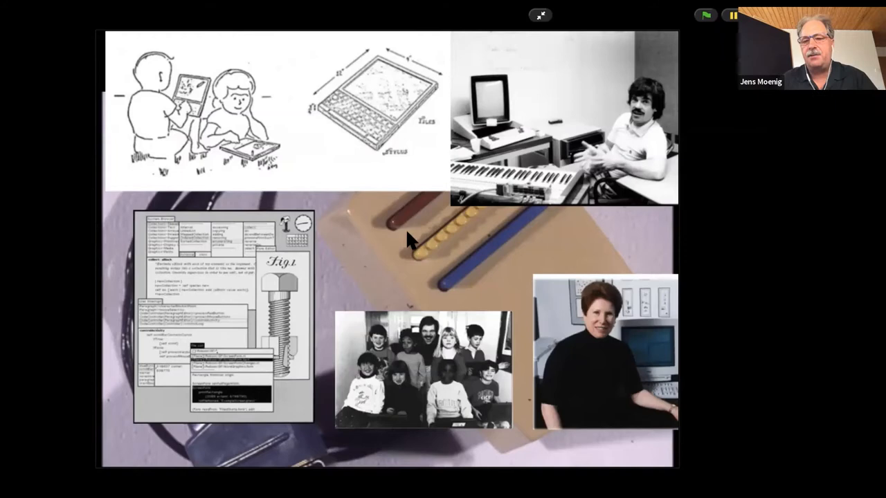
mouse_move(382, 228)
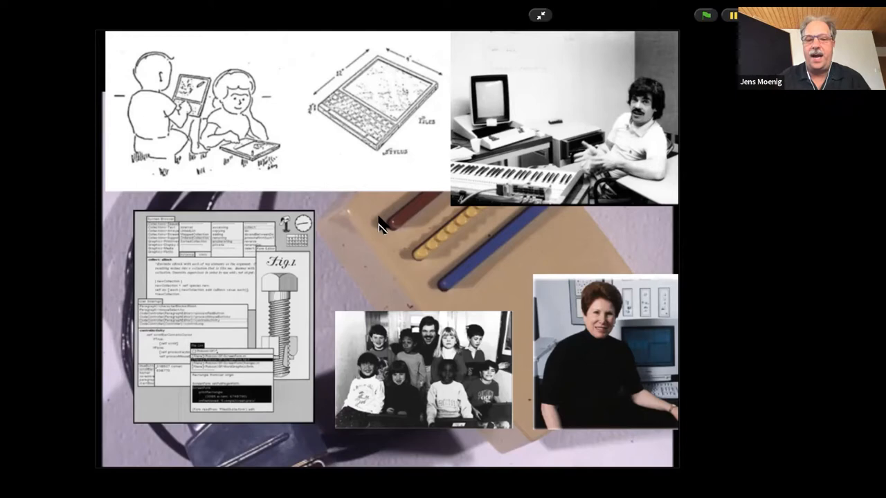
mouse_move(443, 287)
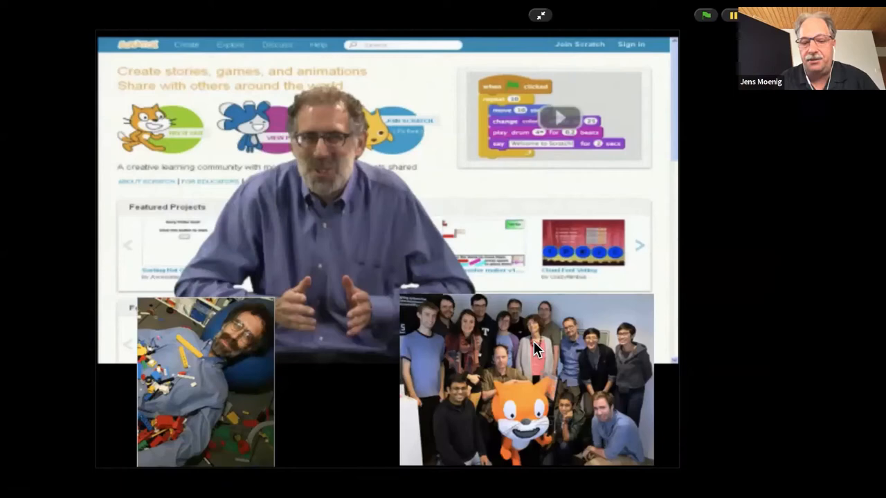
mouse_move(339, 339)
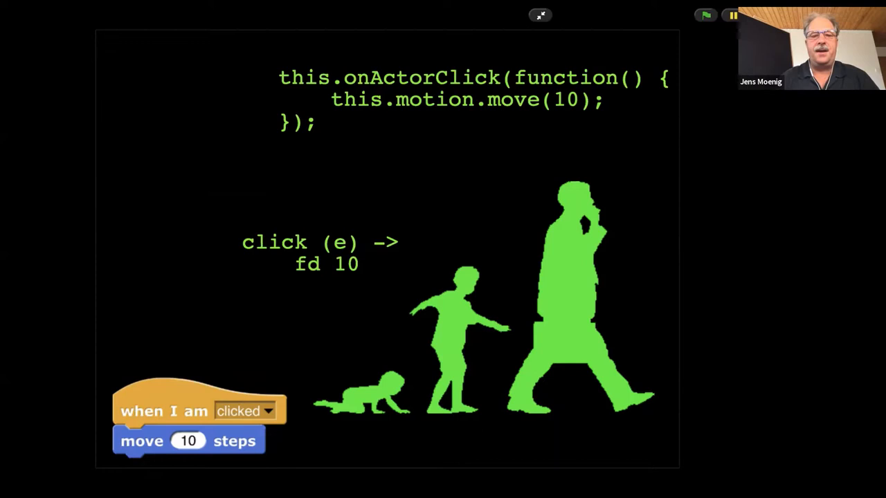
mouse_move(443, 232)
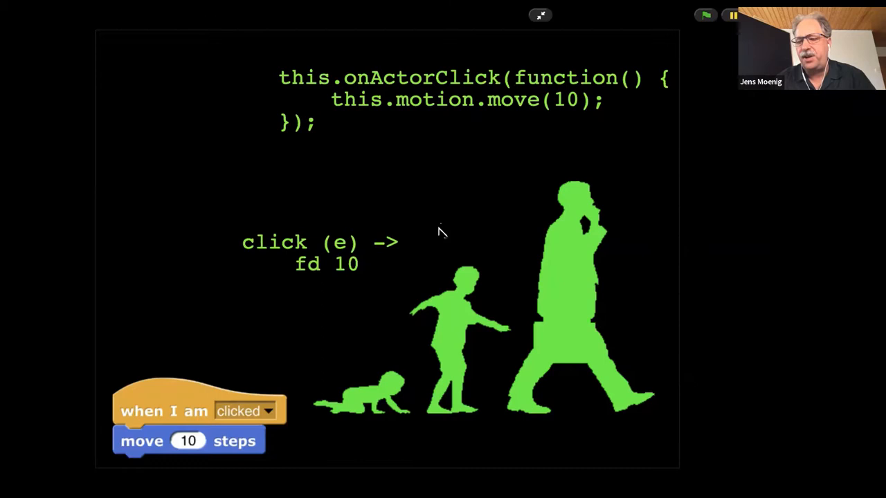
mouse_move(263, 384)
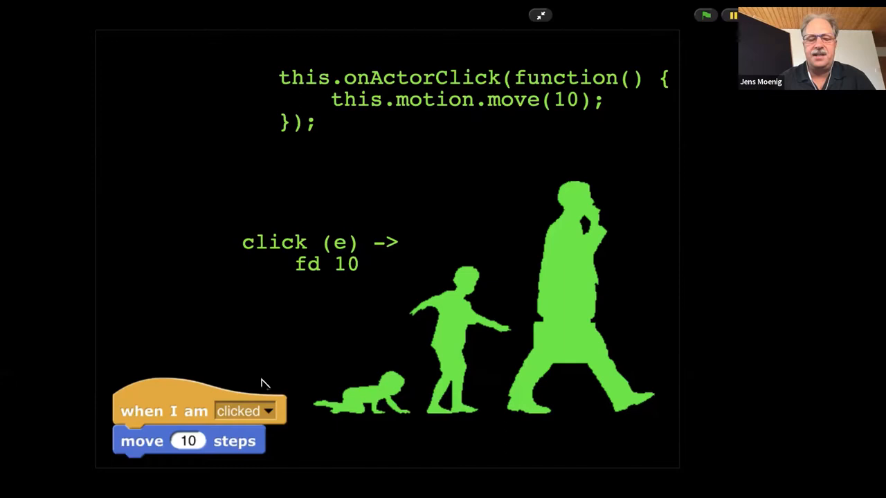
mouse_move(455, 180)
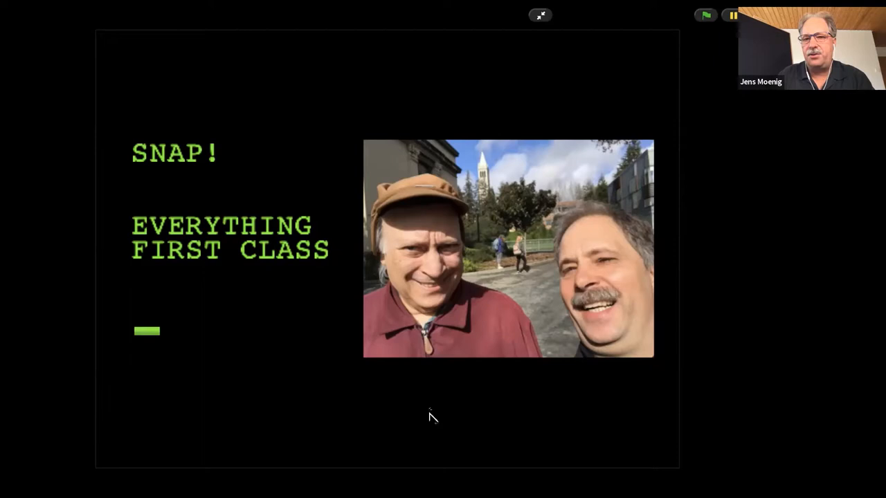
mouse_move(479, 423)
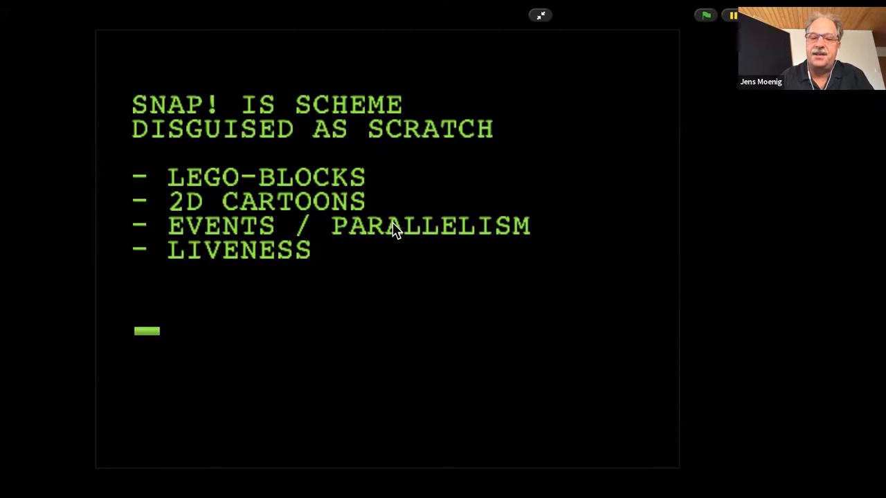
mouse_move(336, 283)
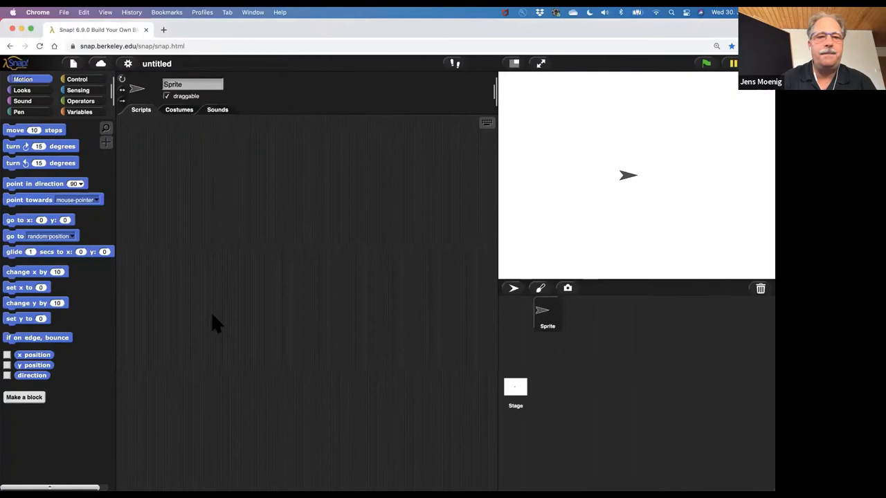
mouse_move(318, 274)
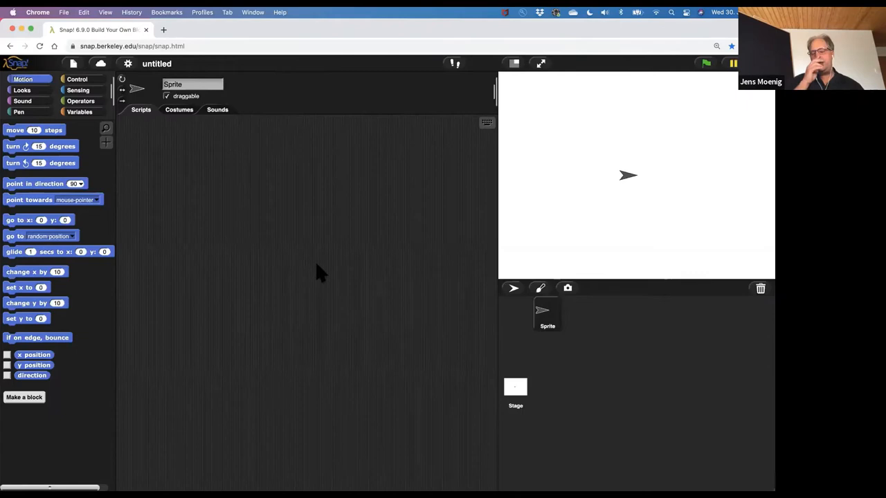
mouse_move(339, 246)
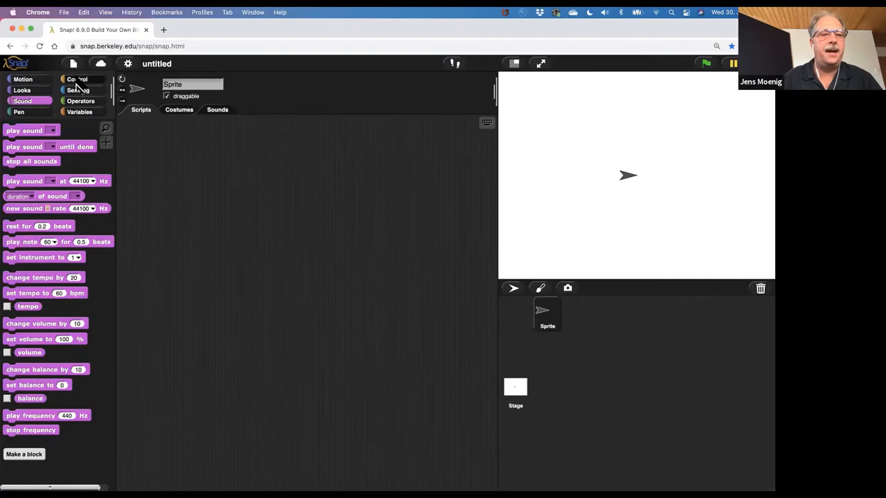
- Show the Control blocks in the palette, then move on to Operators
left_click(77, 79)
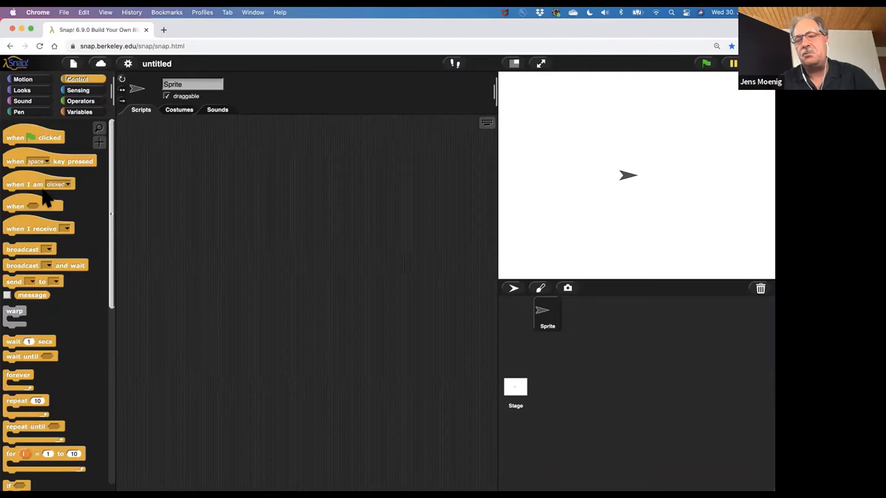
mouse_move(135, 221)
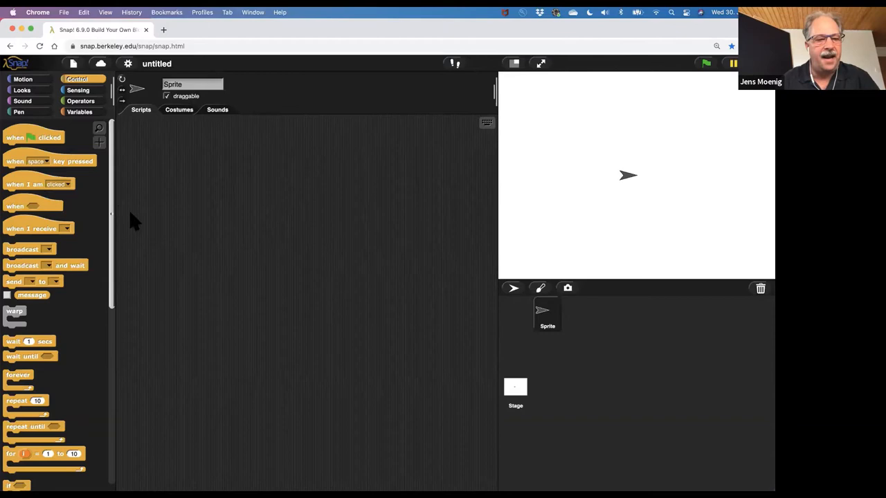
left_click(80, 101)
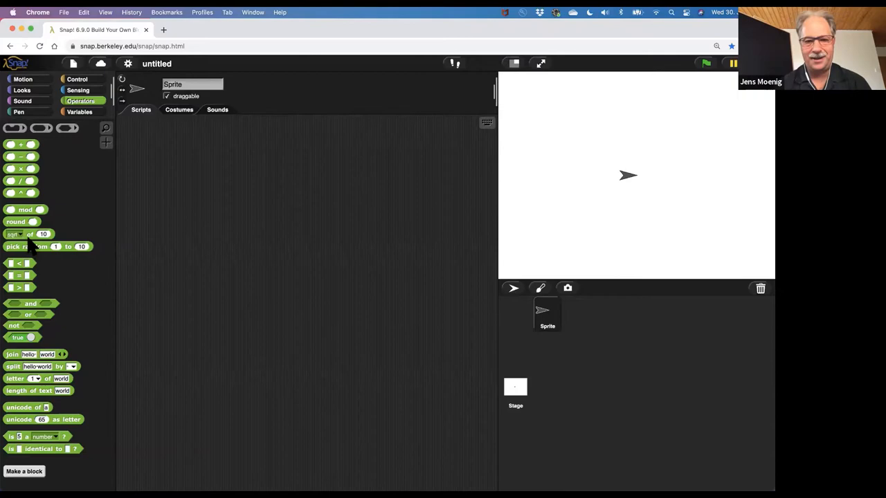
mouse_move(110, 148)
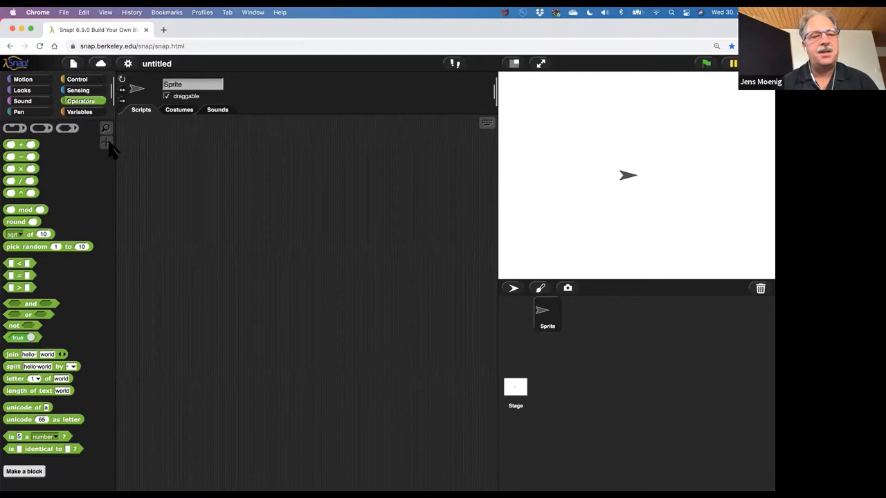
- Create a custom reporter 'num squared' with num as an input, reporting num × num
left_click(25, 472)
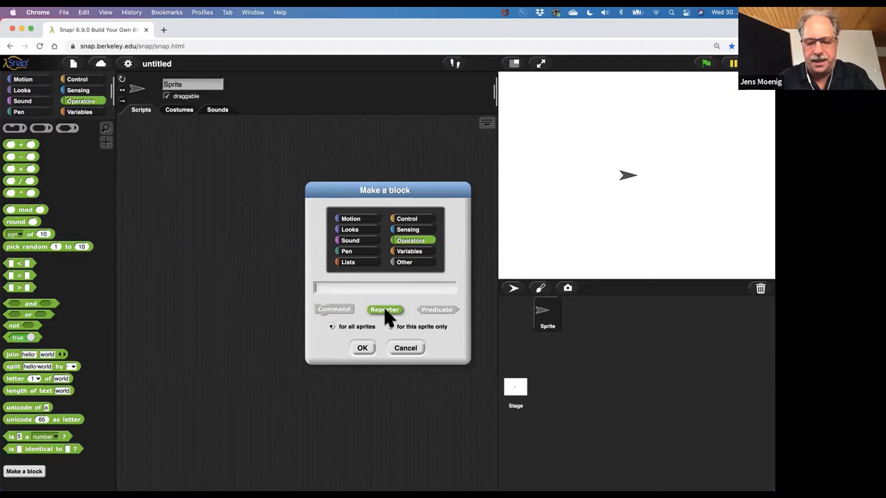
type("num squared")
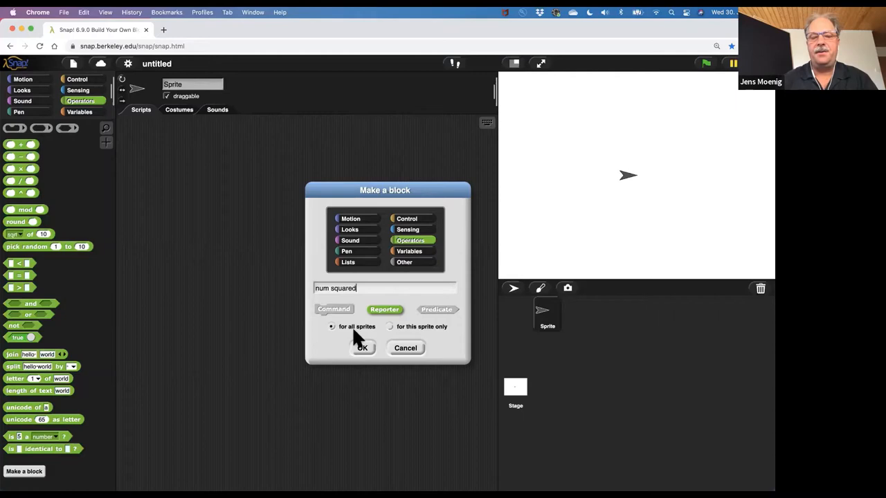
left_click(362, 347)
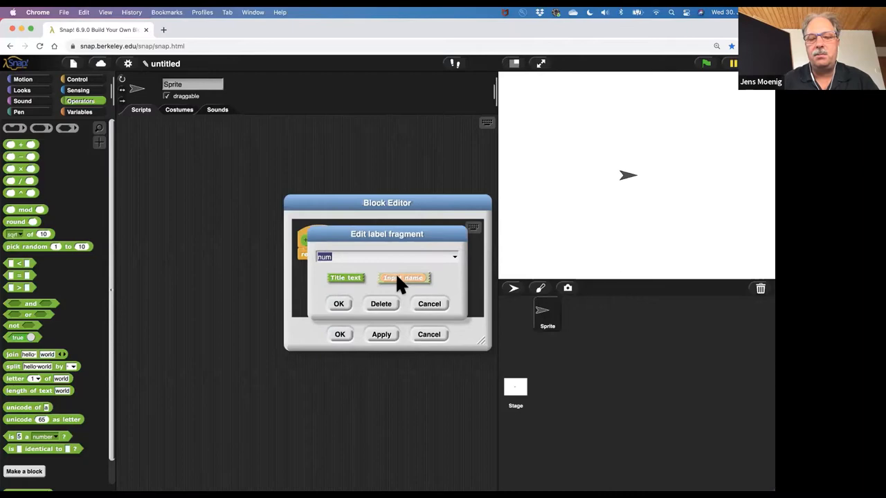
left_click(339, 303)
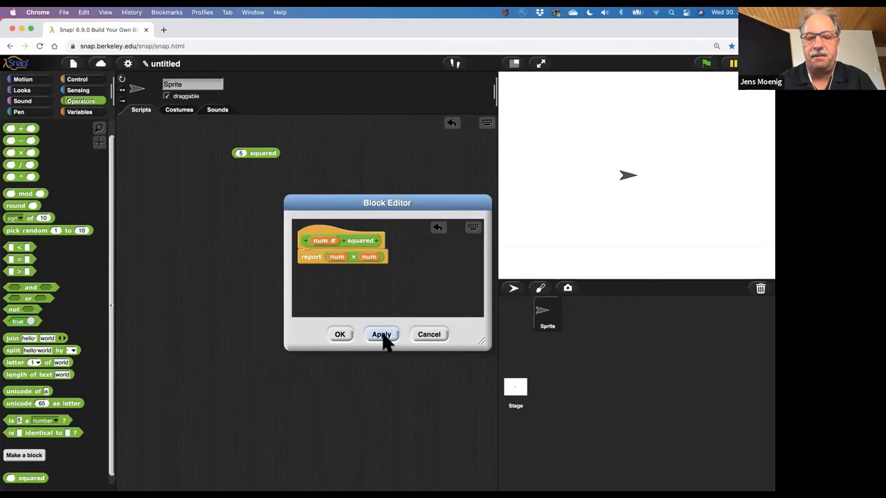
- Apply the squared definition and bring up the Variables palette for the map block
left_click(382, 334)
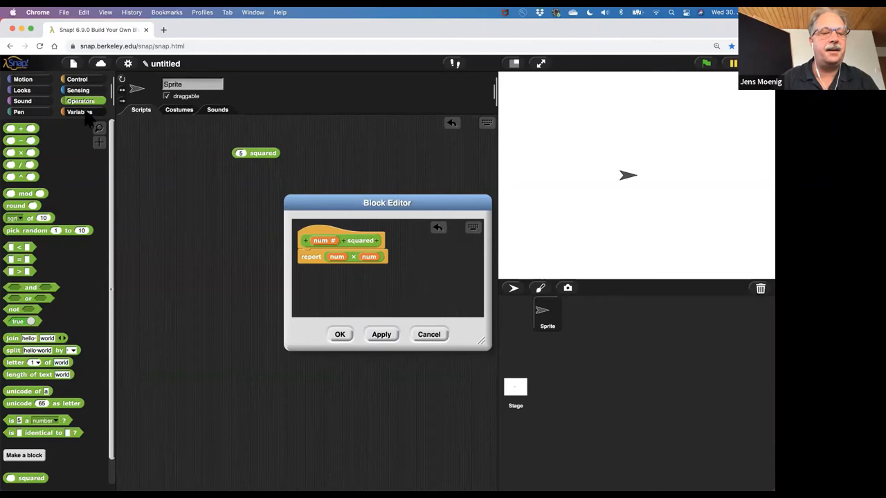
left_click(78, 111)
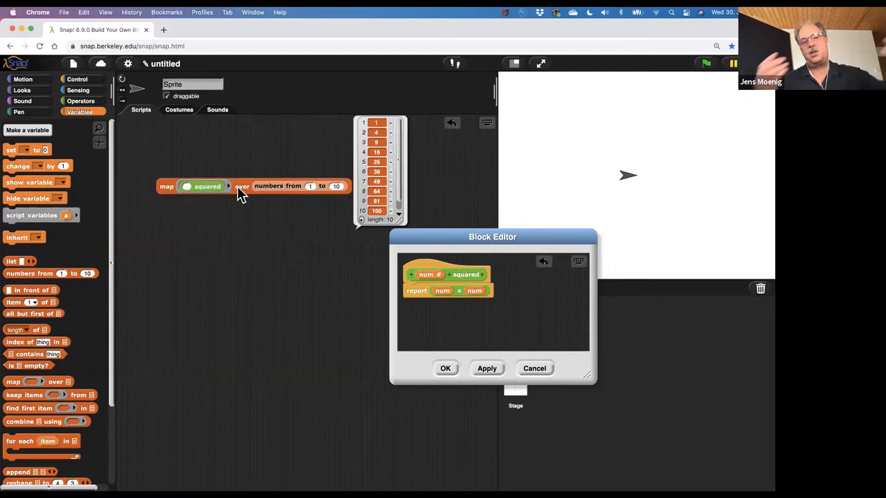
mouse_move(239, 232)
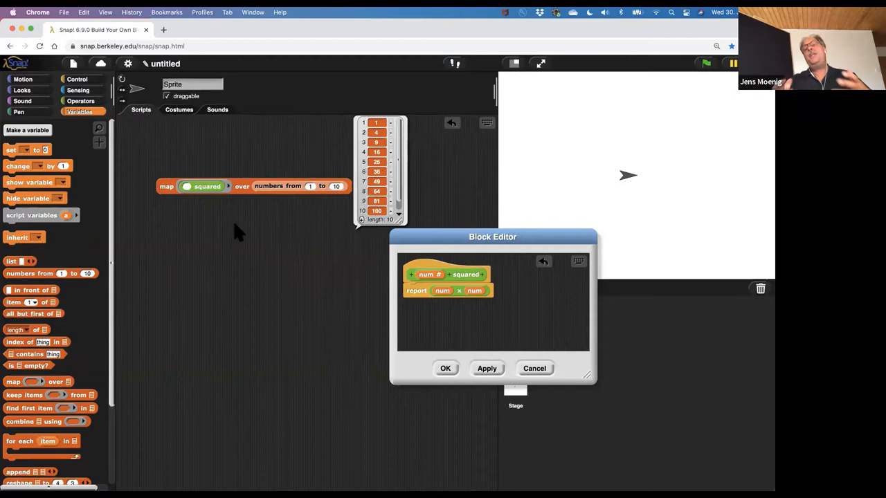
mouse_move(262, 220)
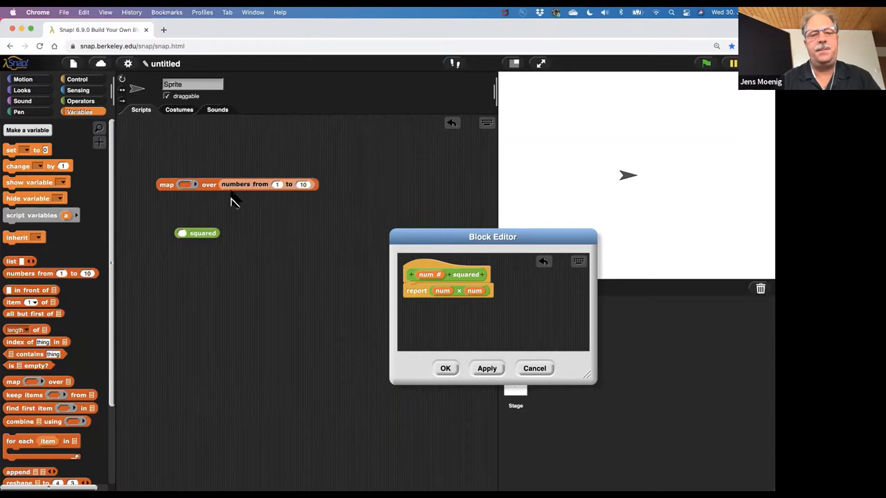
- Feed numbers from 1 to 10 directly into squared to get the list of squares
left_click_drag(242, 184, 232, 199)
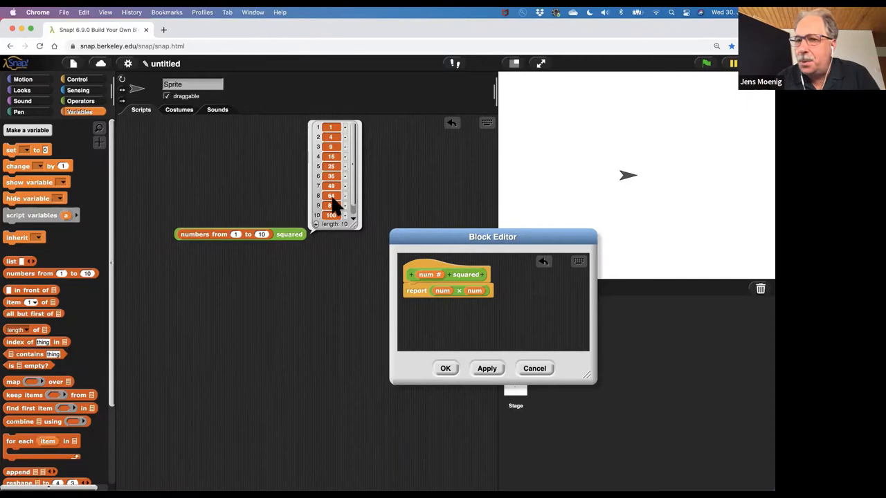
scroll("down", 3)
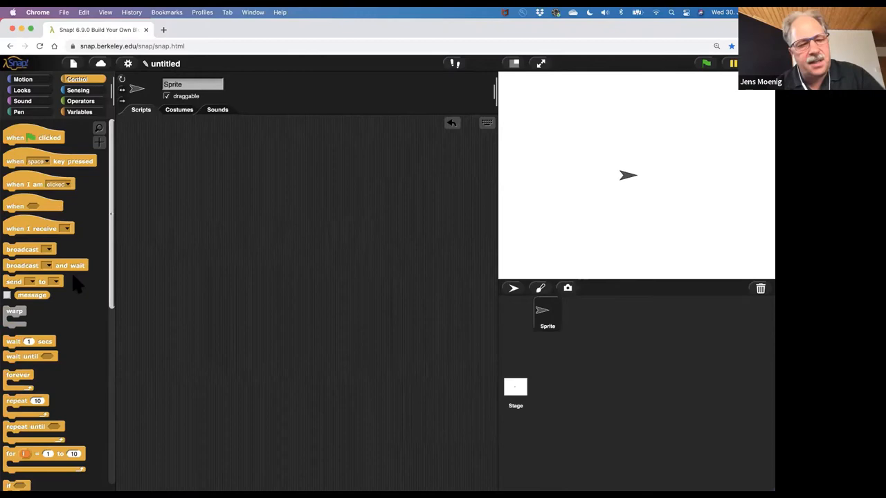
- Scroll the Control palette toward Make a block for the new while command
scroll("down", 3)
type("while test a")
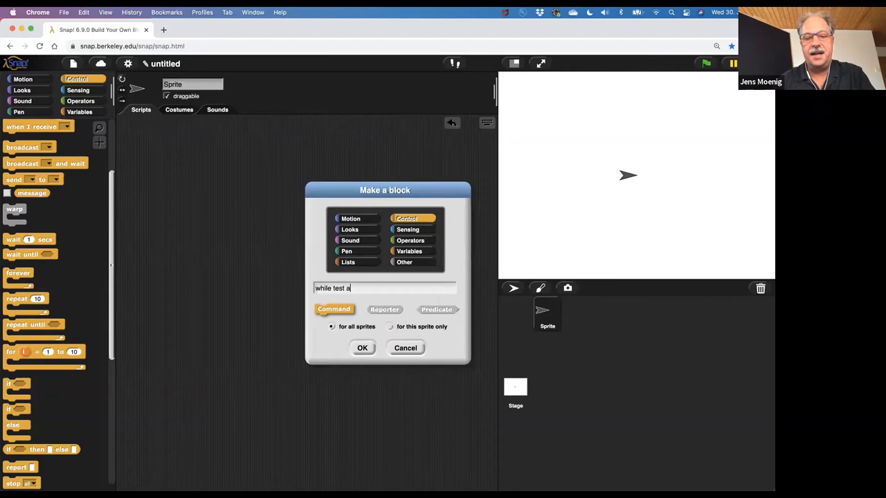
- Create the while block with a C-shaped action input and an unevaluated Boolean test input
left_click(362, 347)
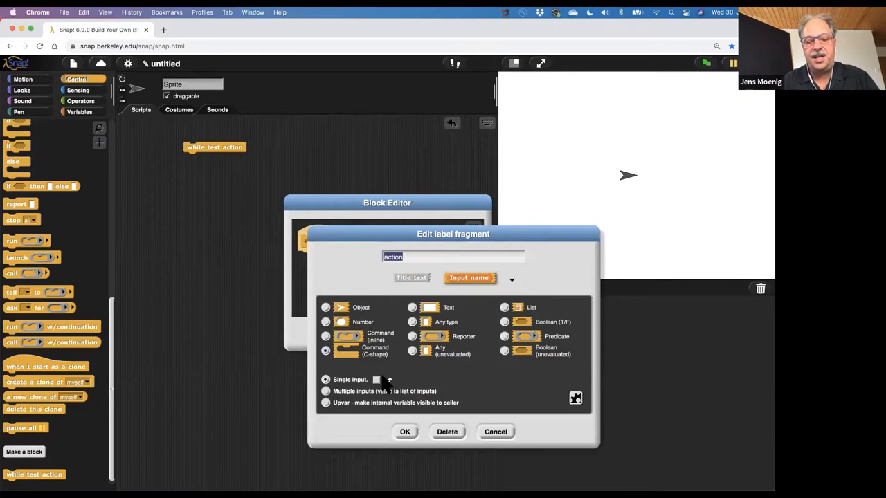
left_click(404, 431)
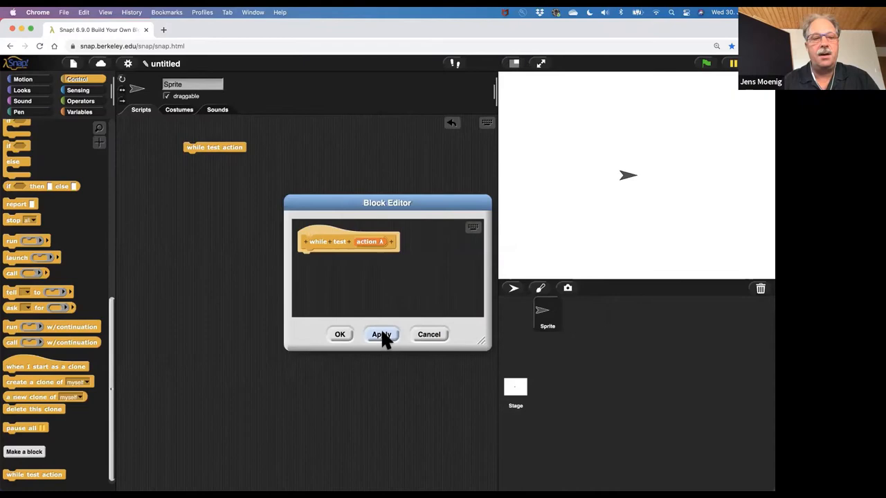
left_click(382, 334)
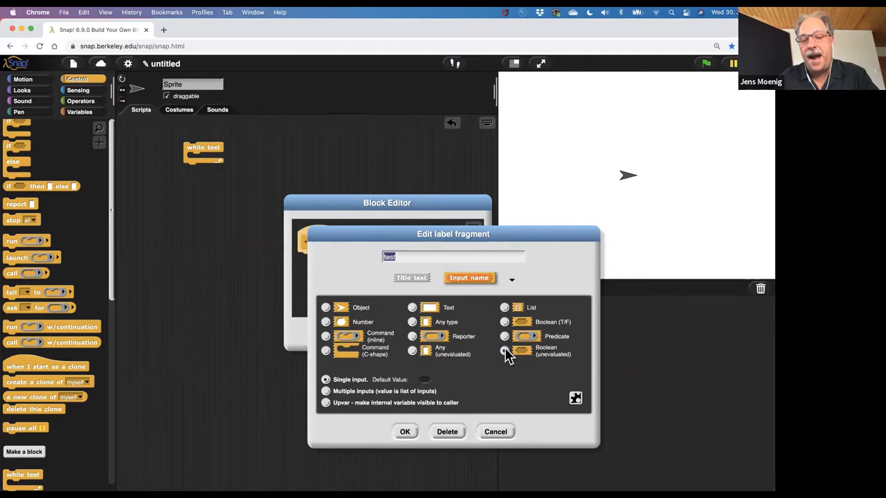
left_click(405, 432)
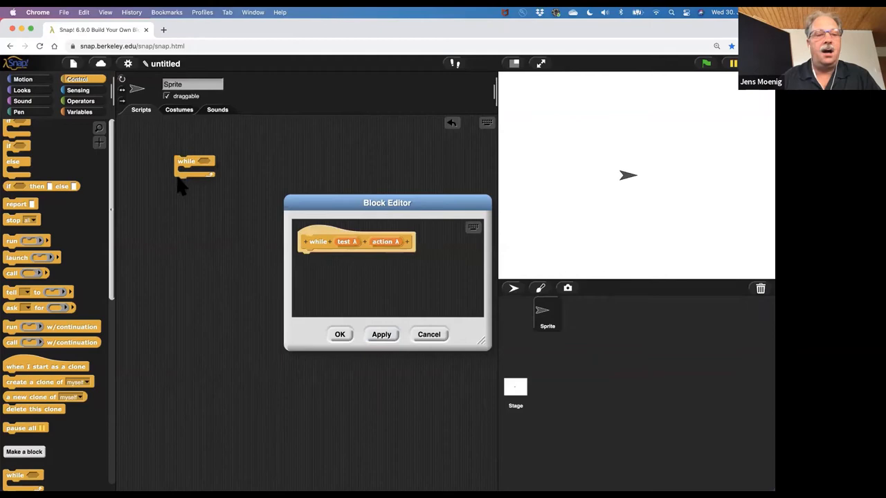
left_click(79, 111)
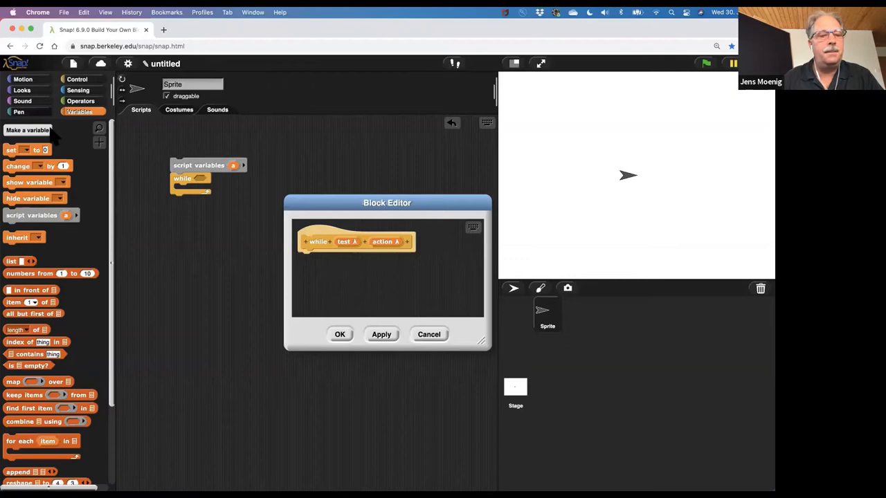
- Build the loop body: while a < 300, change a by 1, move a steps, turn 121 degrees
left_click(80, 100)
type("3")
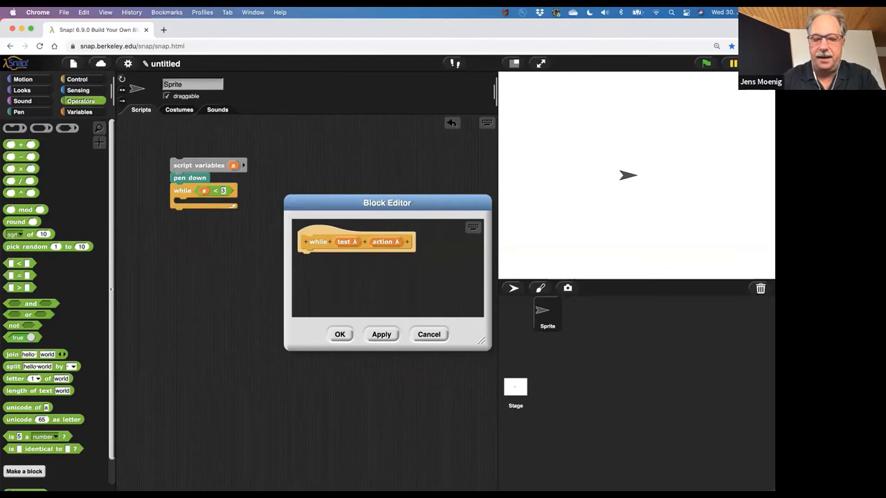
left_click(79, 111)
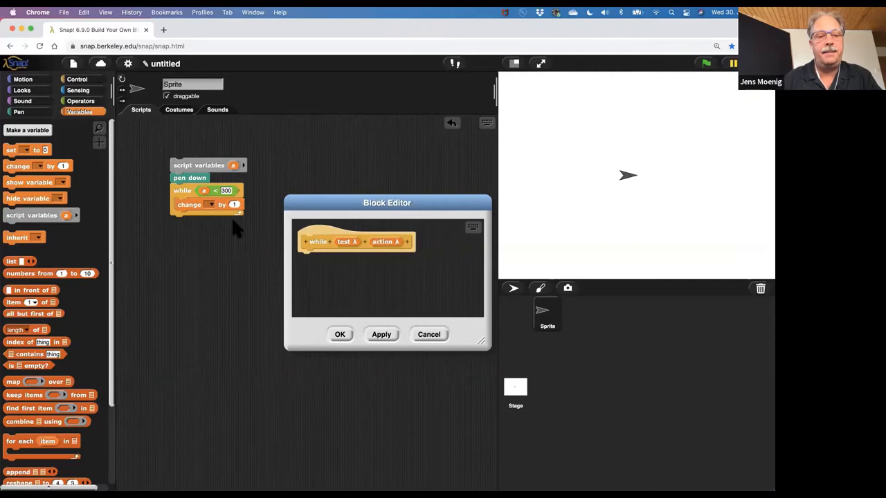
left_click(22, 79)
type("121")
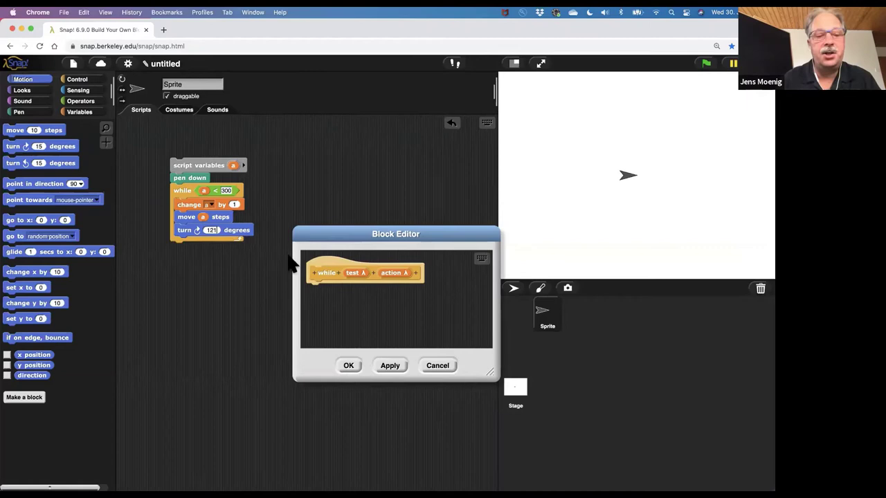
- Define while recursively: if call test, run action, then while call test action
left_click_drag(493, 374, 492, 329)
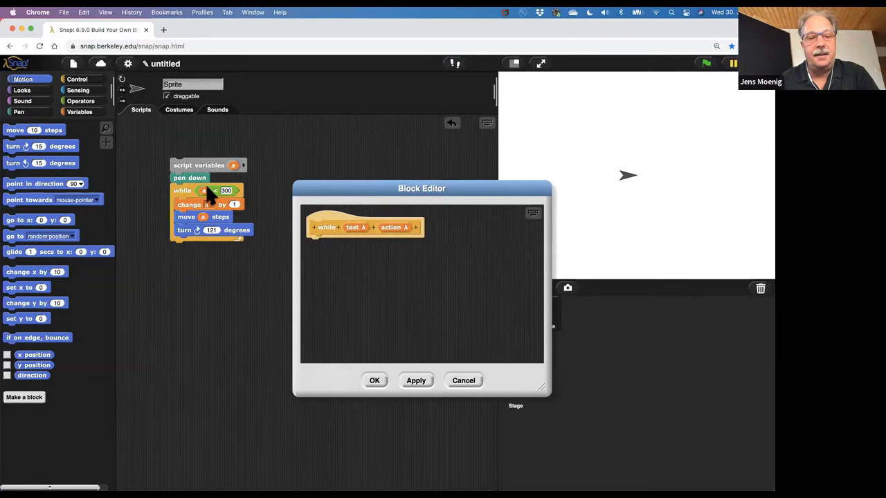
left_click(77, 78)
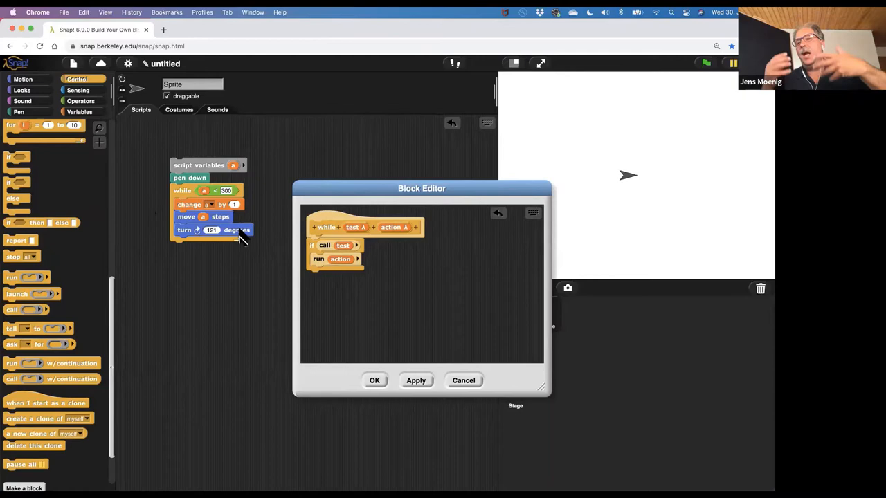
mouse_move(346, 277)
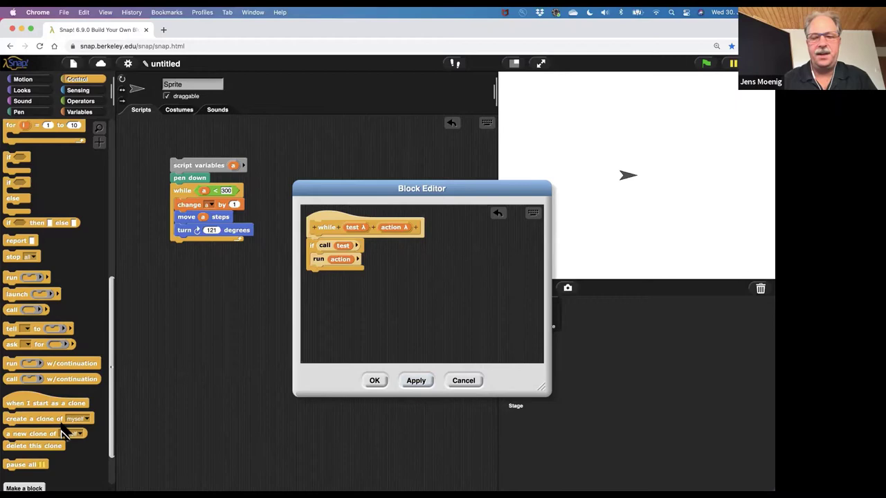
scroll("down", 3)
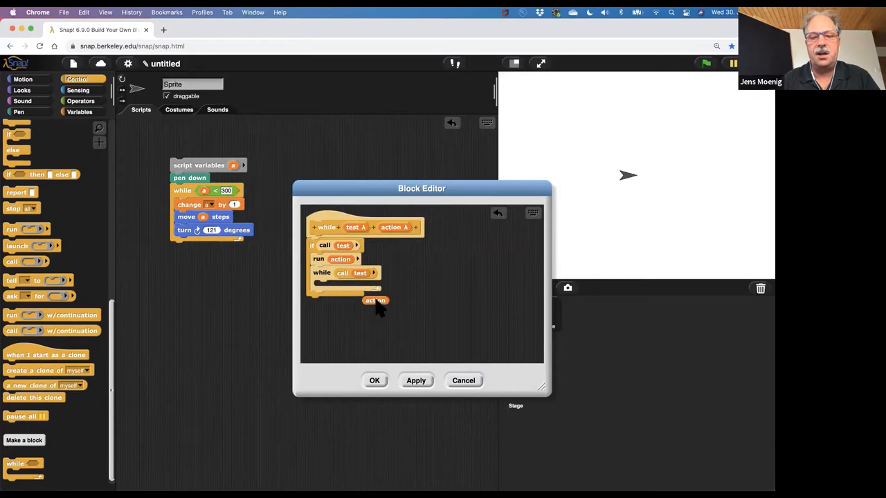
left_click_drag(375, 300, 393, 273)
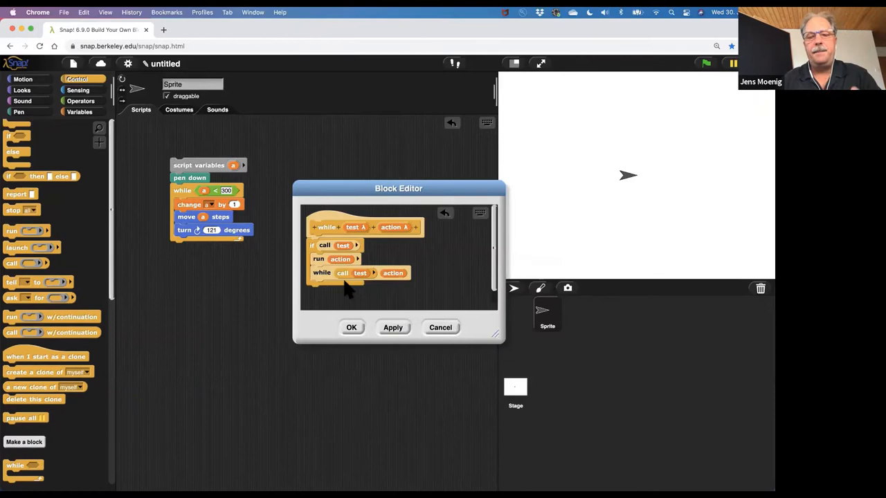
mouse_move(329, 280)
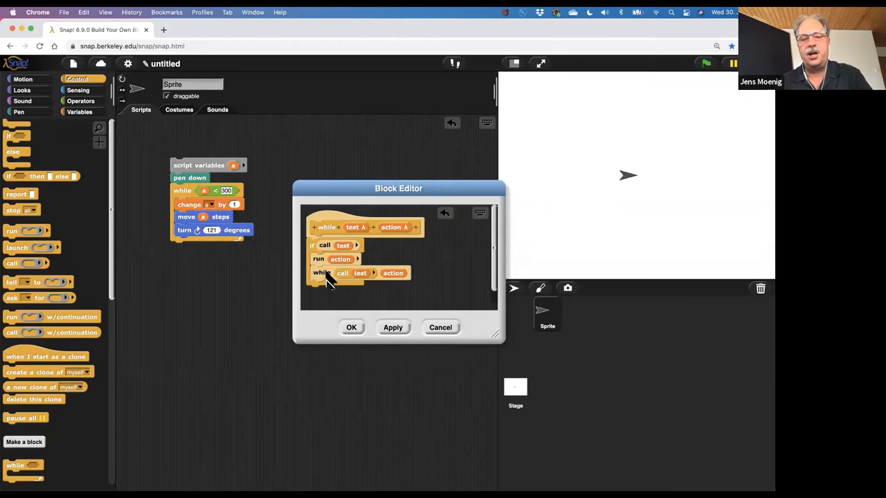
mouse_move(359, 294)
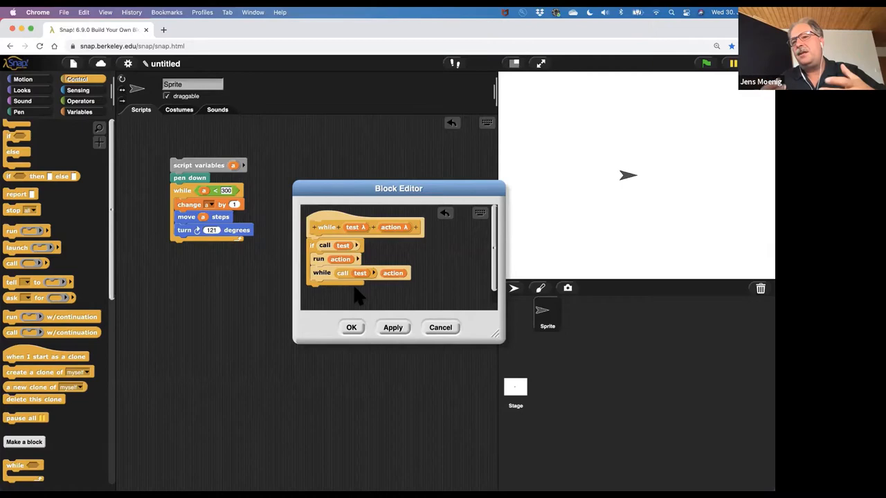
left_click_drag(399, 188, 266, 275)
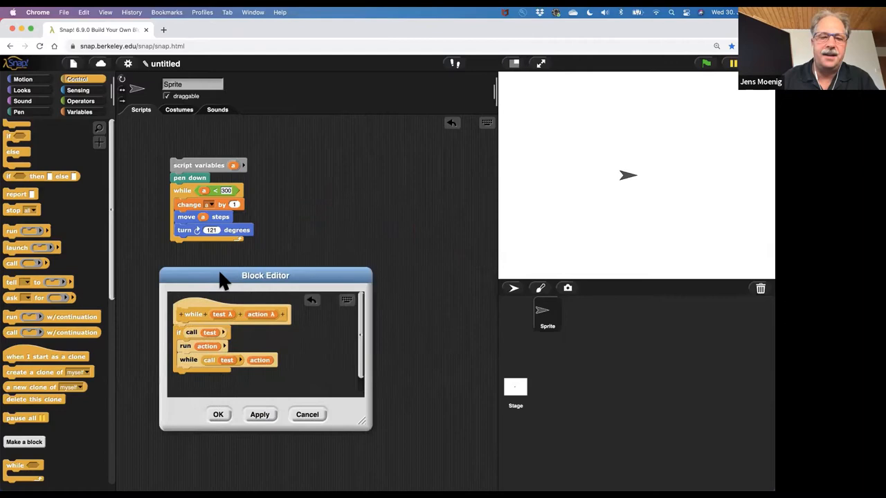
- Run the script to draw the triangular spiral on the stage
left_click(705, 63)
type("grid")
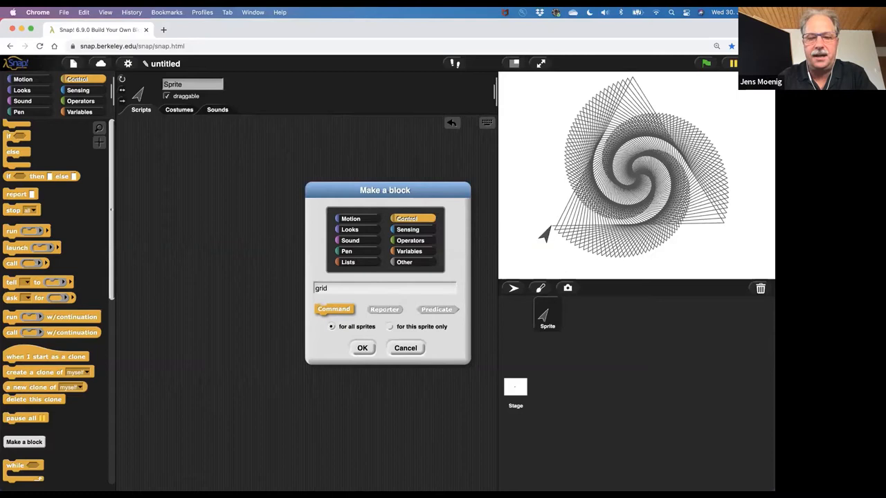
- Name the new block 'grid of cell box colum row action' and create it
type("of cell")
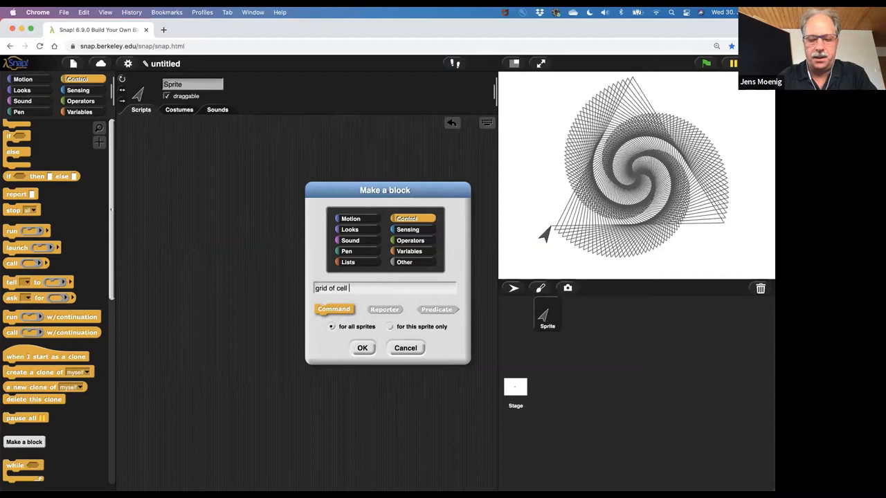
type("box")
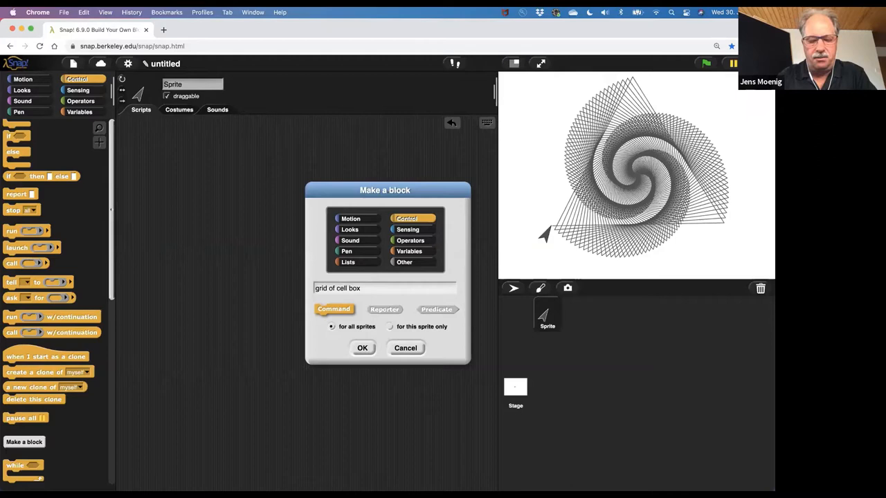
type("colum")
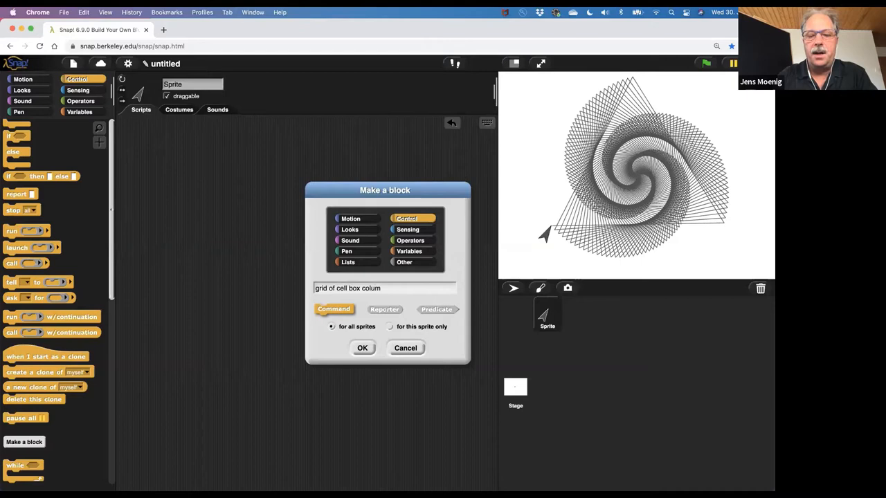
left_click(362, 348)
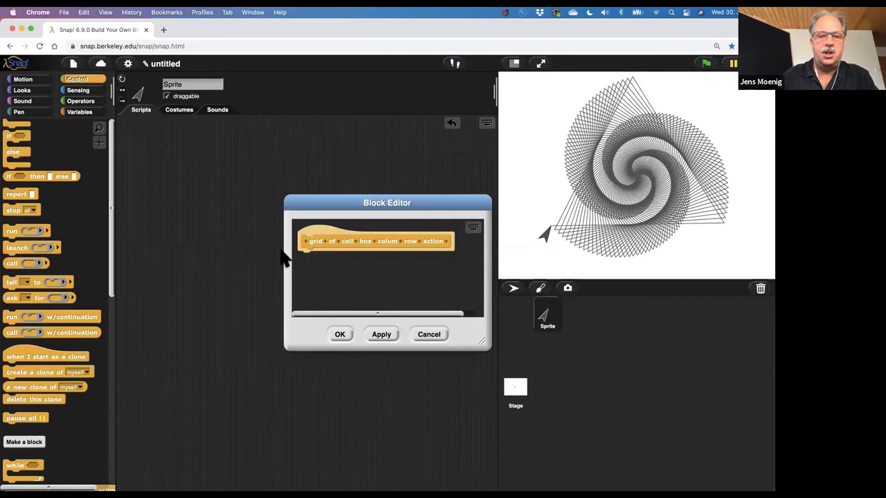
- Make action a C-shaped command input and box a number input slot
left_click(410, 241)
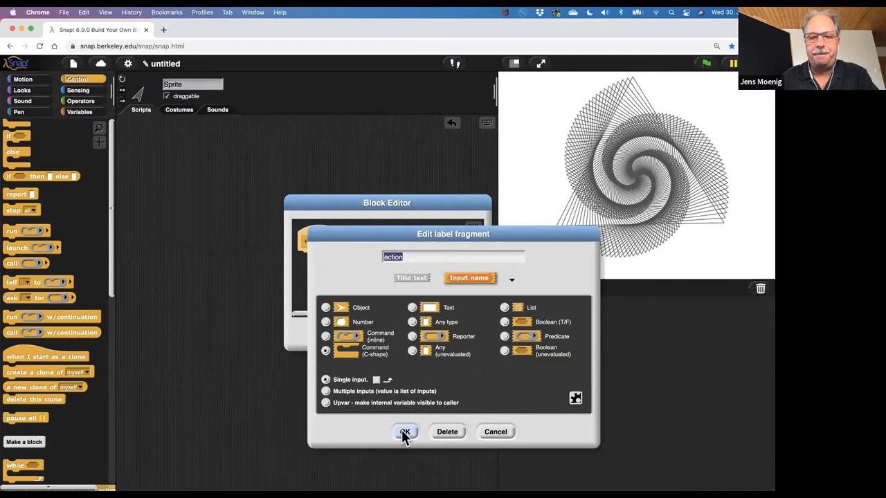
left_click(405, 432)
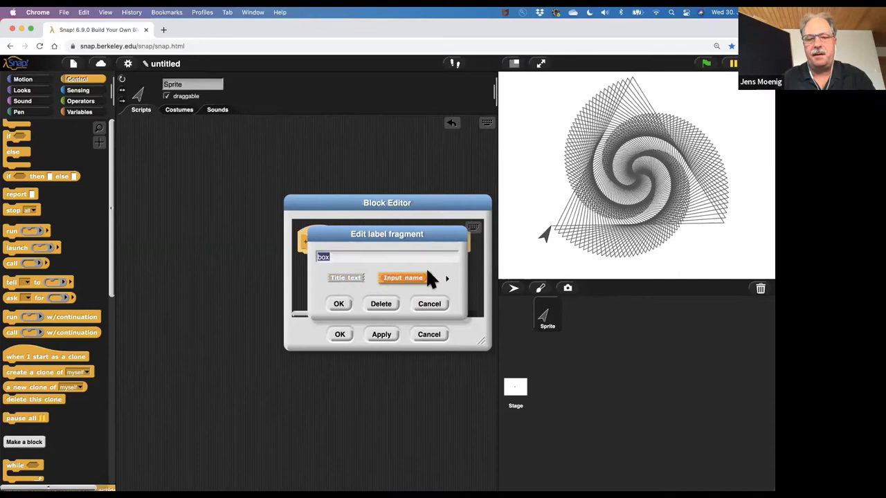
left_click(339, 303)
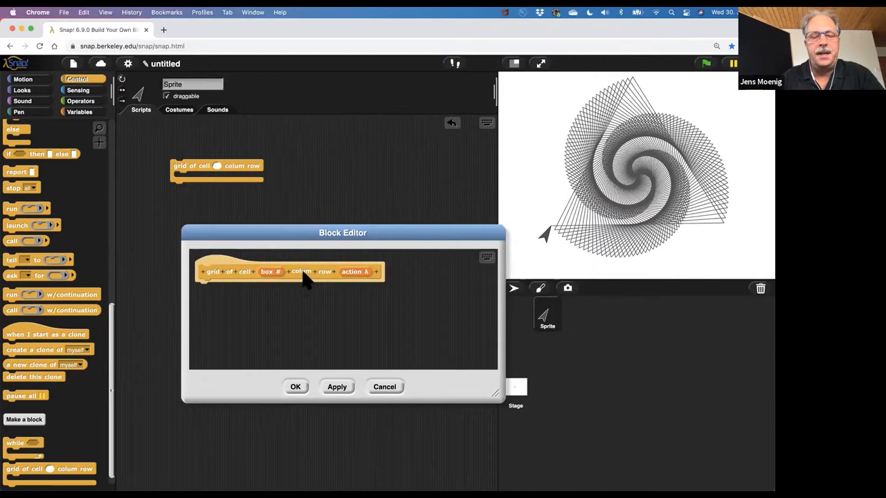
- Rename colum to column and make column and row upvar inputs
left_click(301, 271)
type("column")
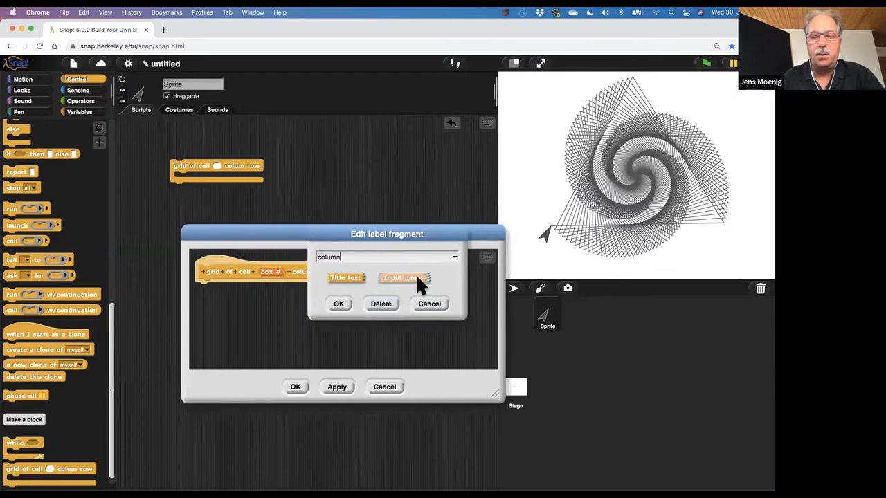
left_click(400, 278)
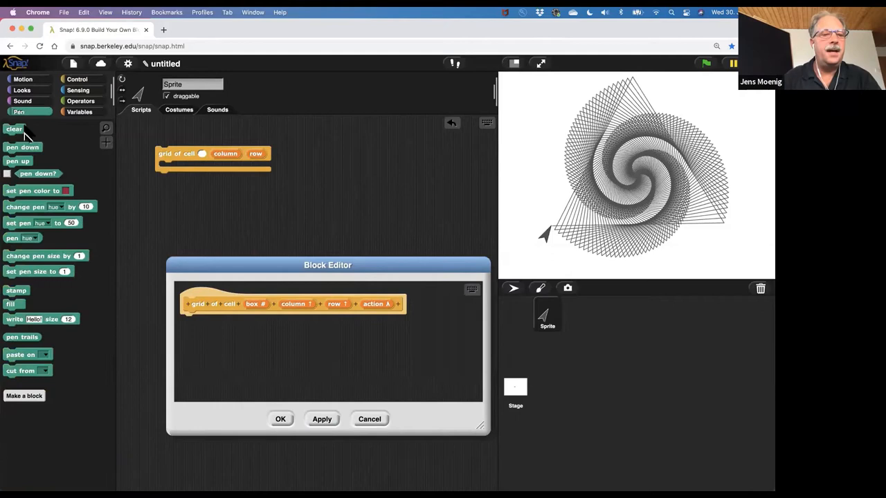
- Clear the stage and build a test script: grid of cell 45 writing join of column and row
left_click(23, 79)
type("45")
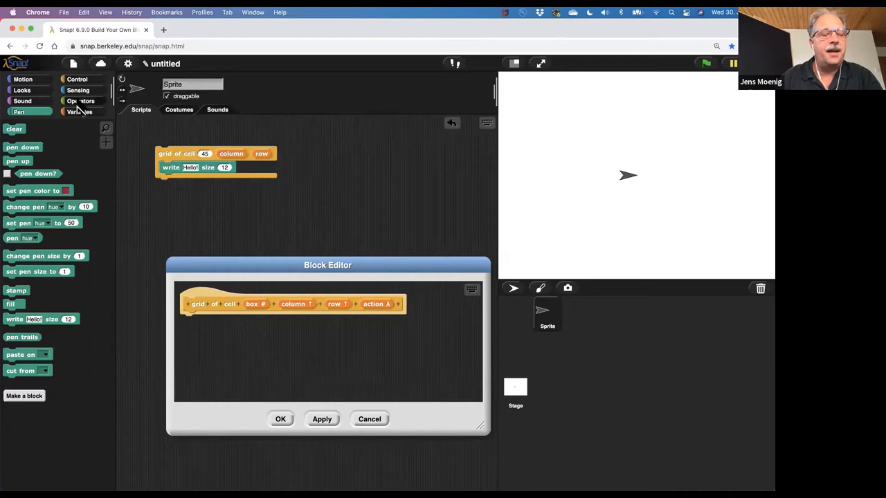
left_click(80, 101)
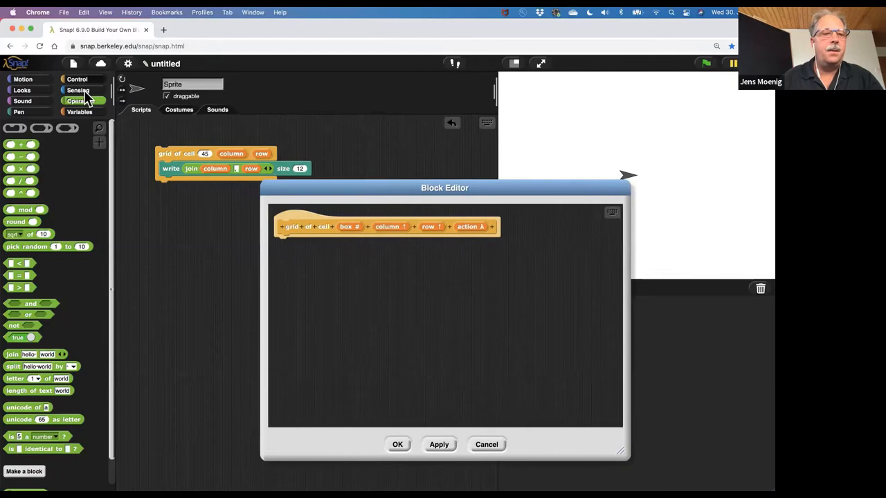
- Declare a script variable named origin in the definition and bring in a 'left of' reporter
left_click(79, 101)
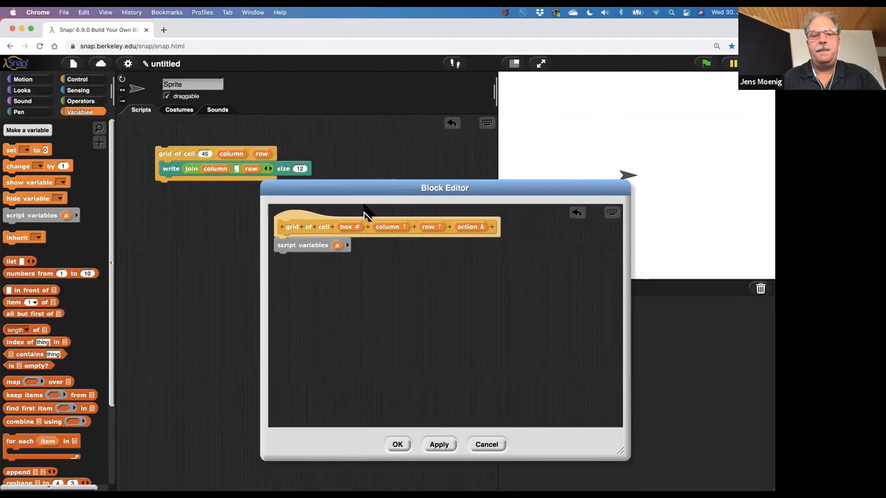
left_click_drag(444, 188, 310, 205)
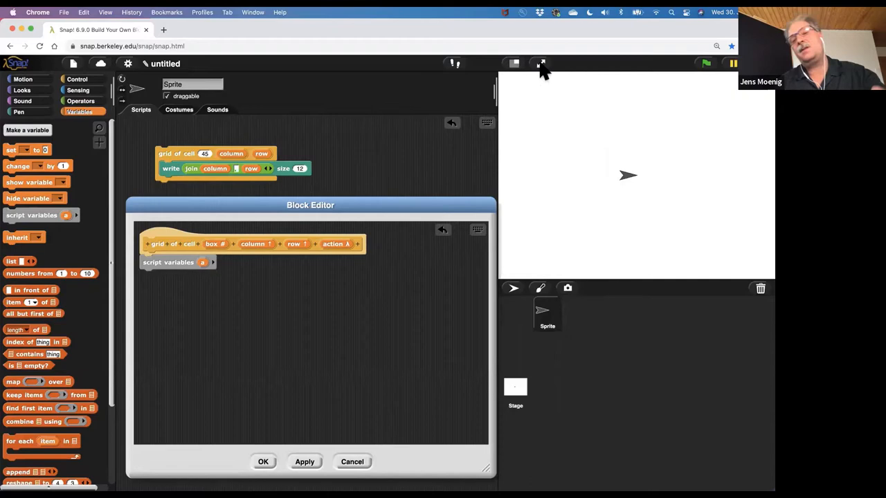
mouse_move(601, 173)
type("origin")
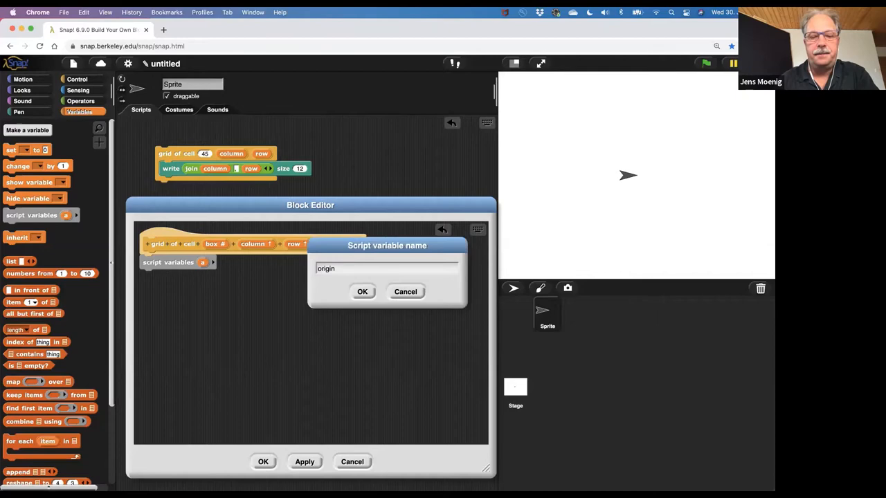
left_click(362, 291)
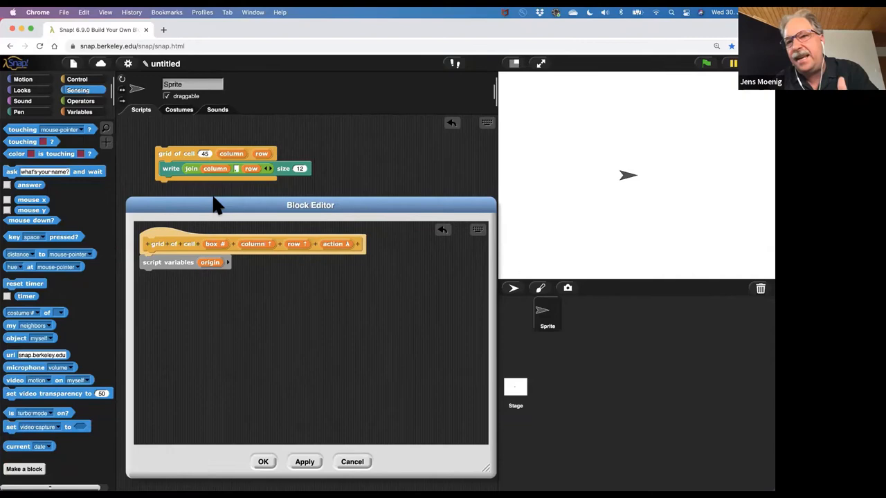
left_click(212, 310)
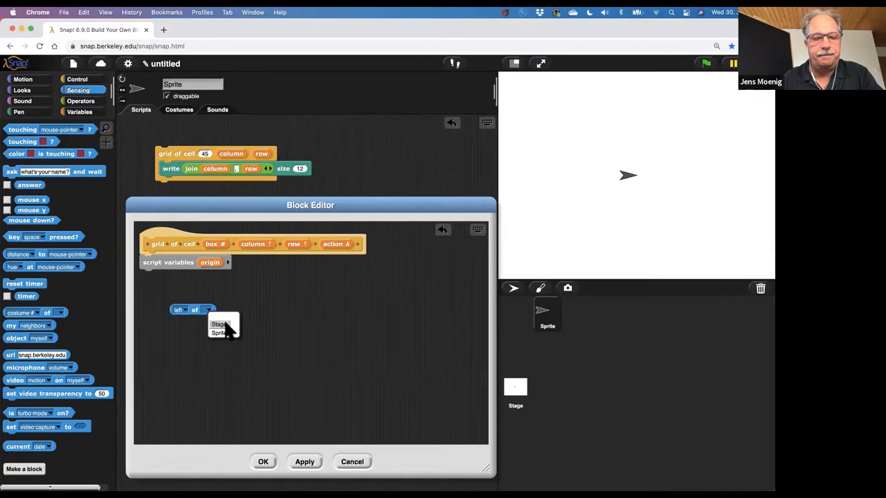
- Set origin to a list of left of Stage and bottom of Stage
left_click(219, 325)
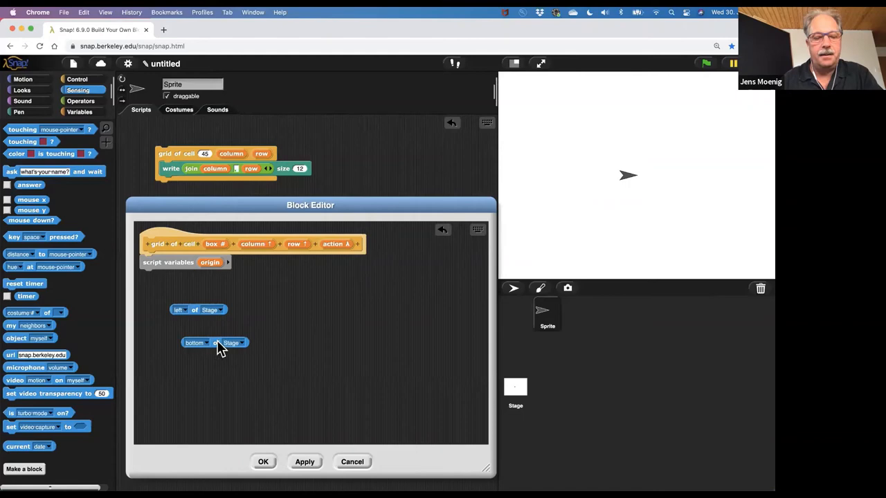
left_click(79, 112)
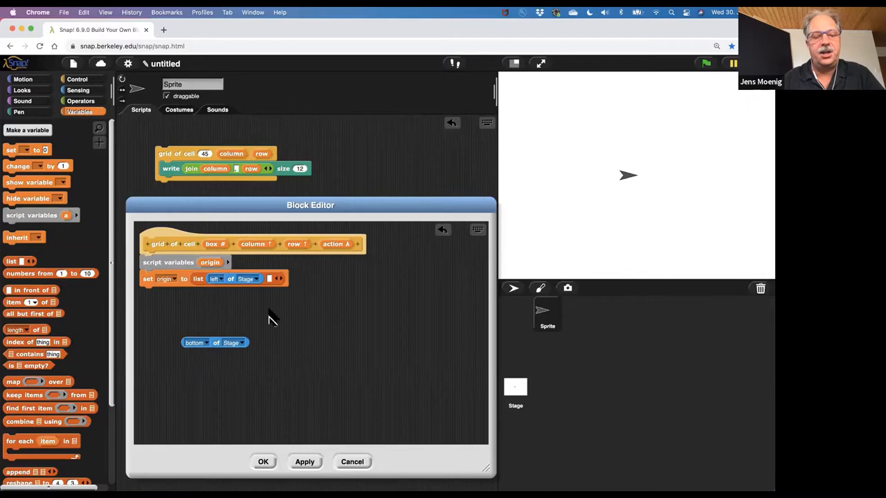
left_click_drag(215, 342, 284, 282)
type("1")
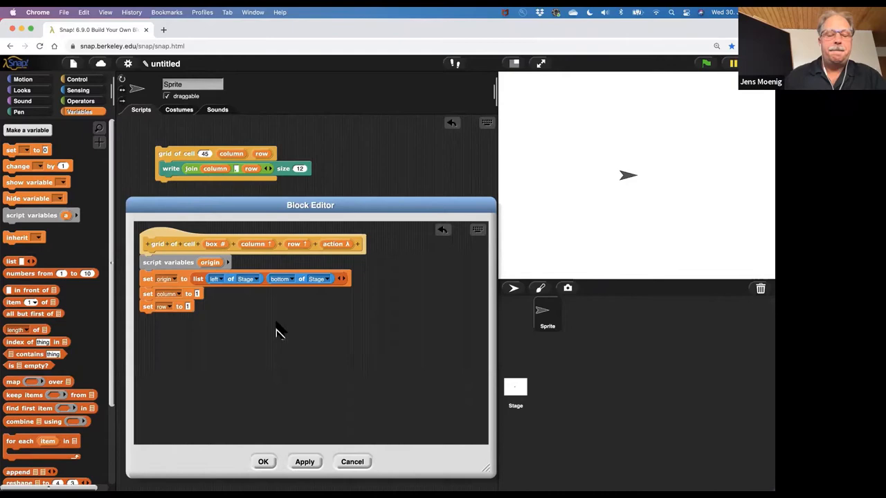
mouse_move(47, 169)
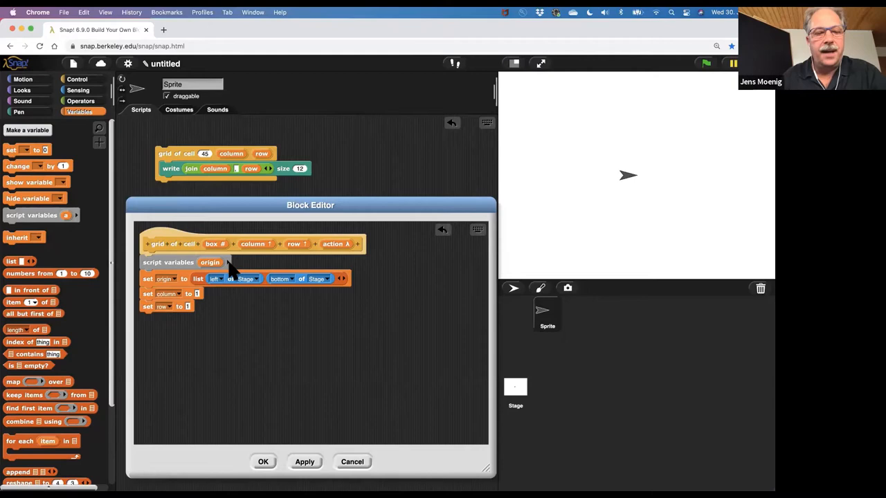
- Add a rows variable and set rows to height of Stage / box + 1
left_click(247, 262)
type("roiws")
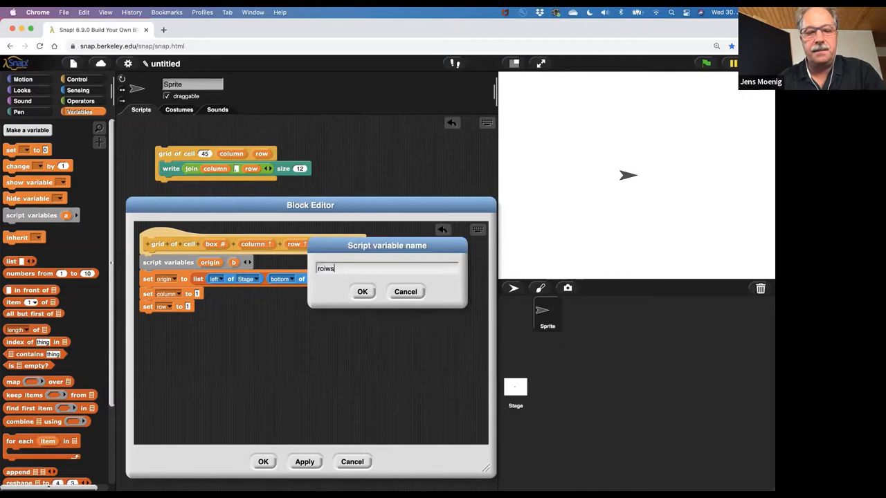
left_click(362, 291)
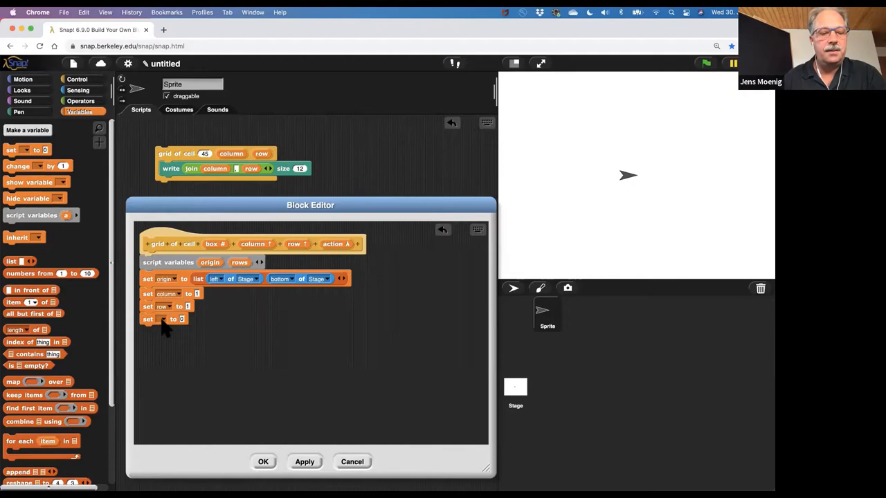
left_click(81, 101)
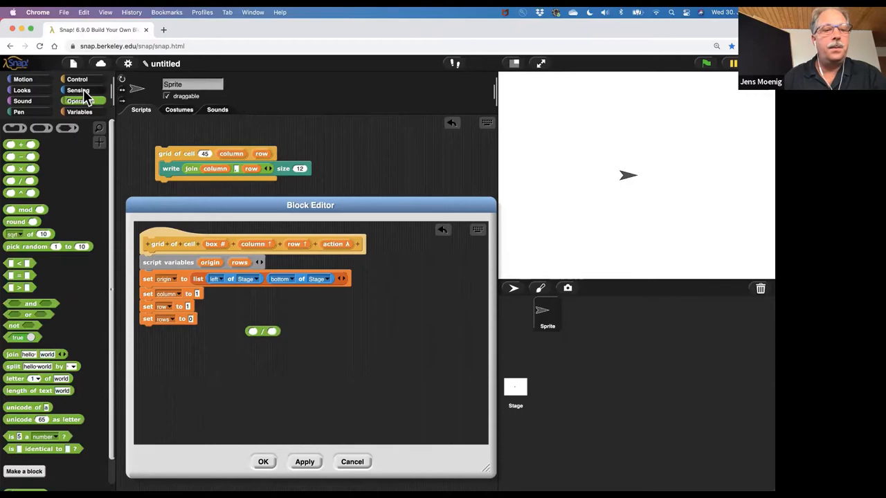
left_click(78, 90)
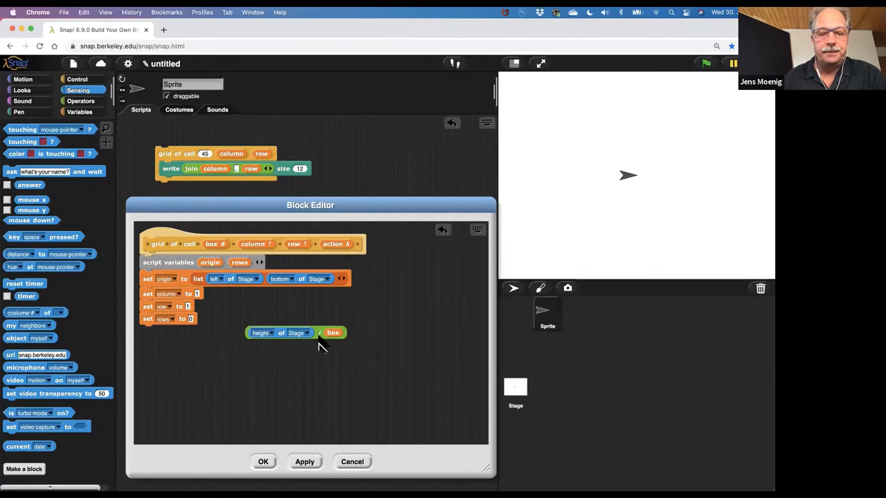
left_click(80, 100)
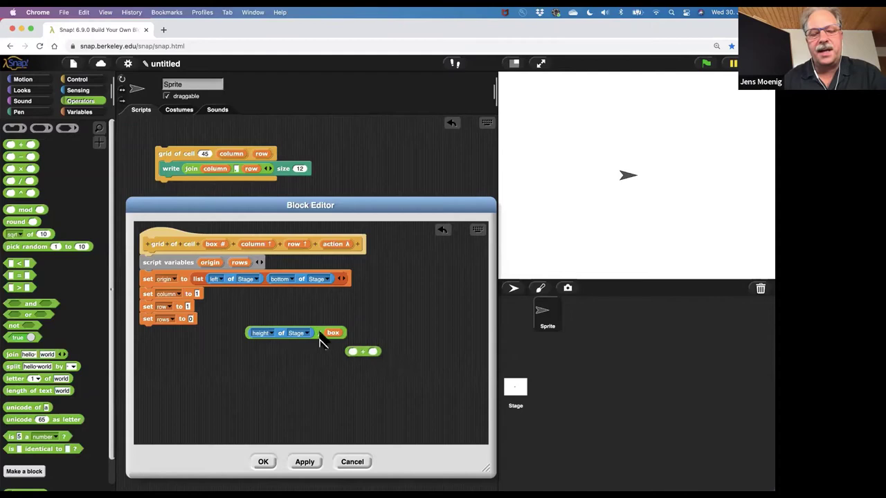
left_click_drag(280, 333, 280, 318)
type("1")
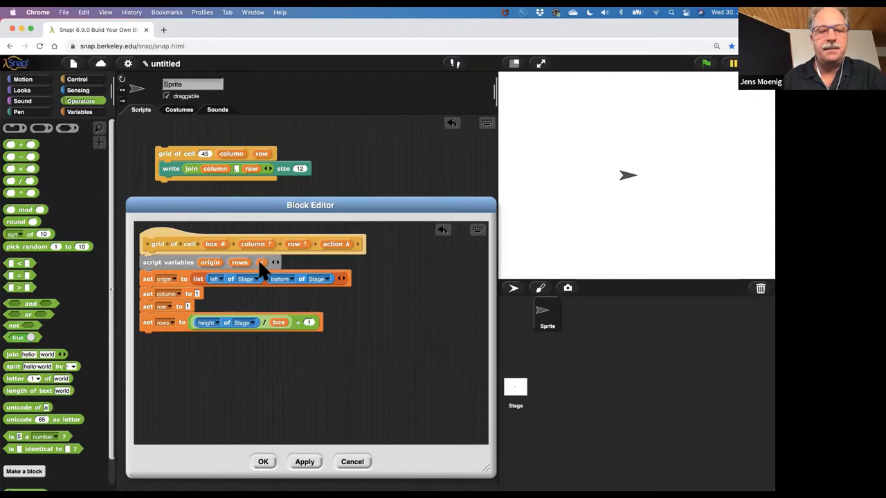
- Add a cols script variable set to width of Stage / box + 1
left_click(275, 261)
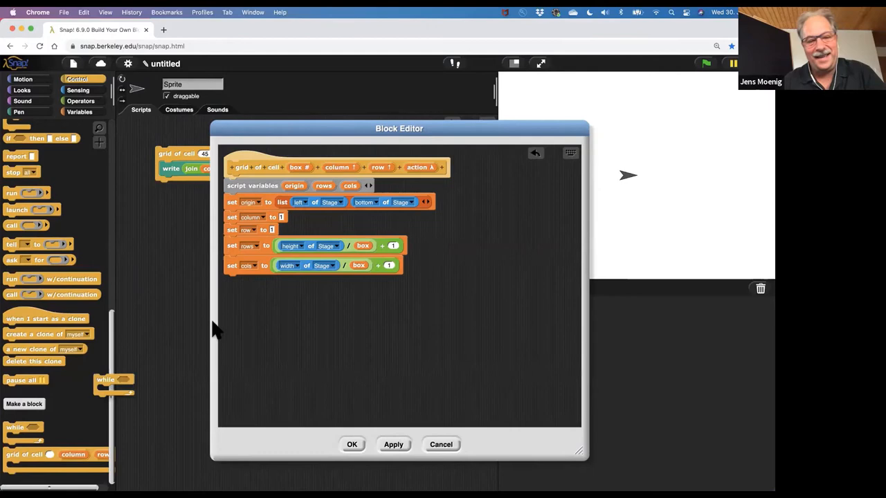
- Nest while column < cols inside while row < rows, each loop changing its counter by 1
left_click(80, 101)
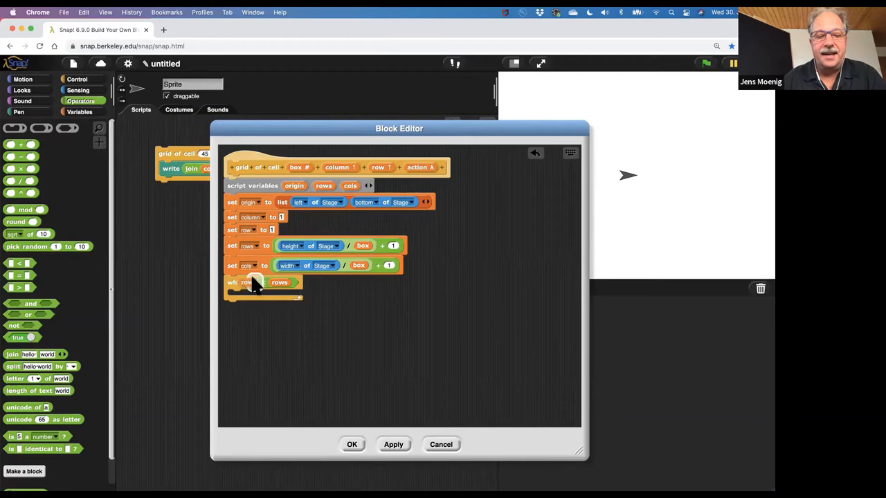
left_click(79, 112)
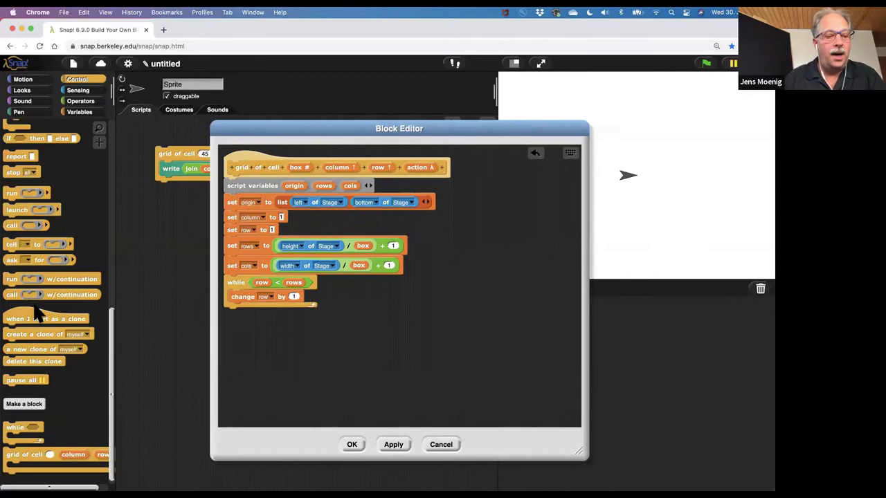
left_click(81, 101)
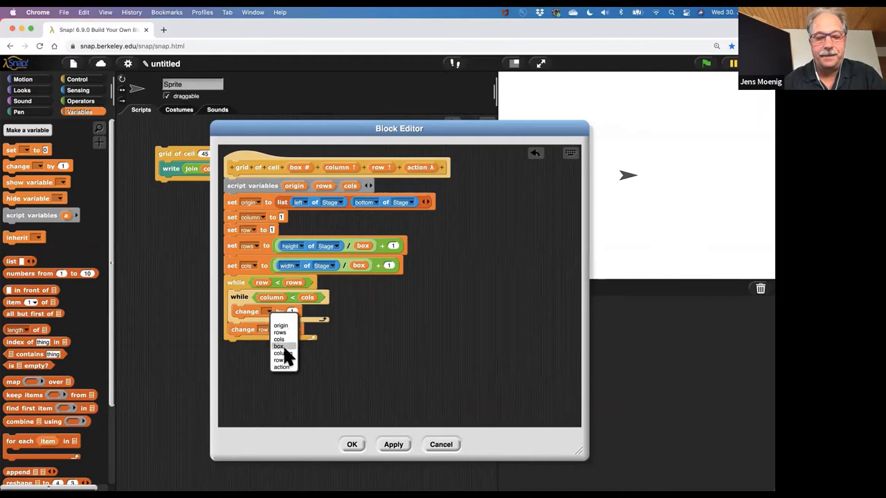
left_click(281, 353)
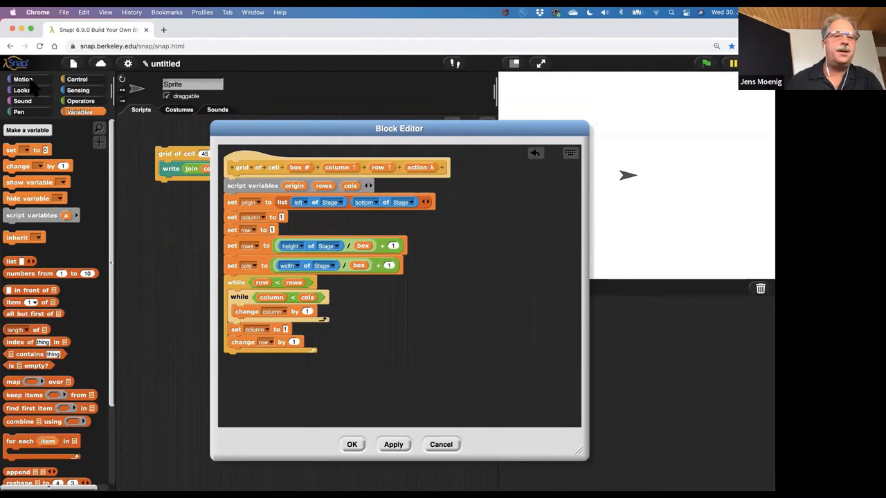
- Inside the inner loop go to origin + list(column, row) × box and run action, resetting column to 1 per row
left_click(23, 79)
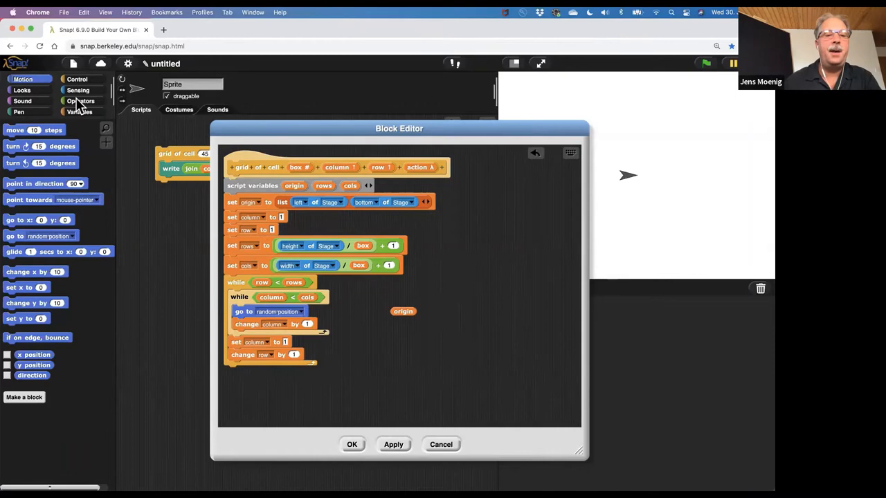
left_click(81, 101)
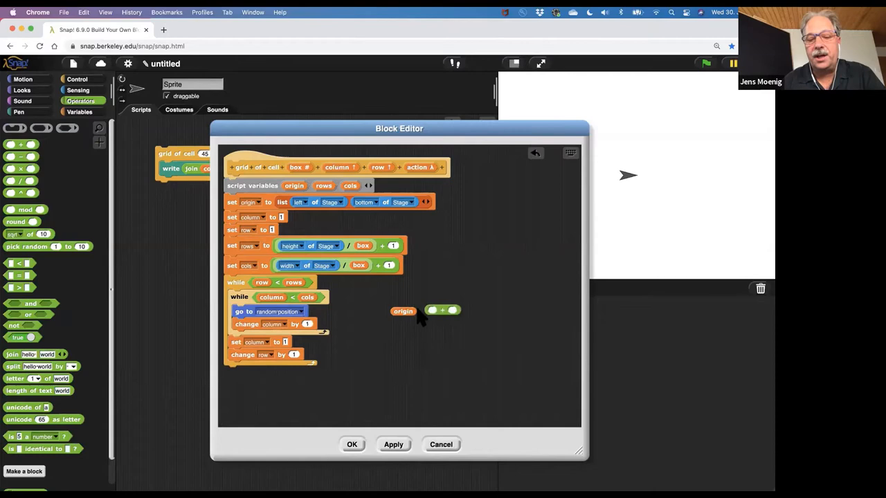
left_click(80, 111)
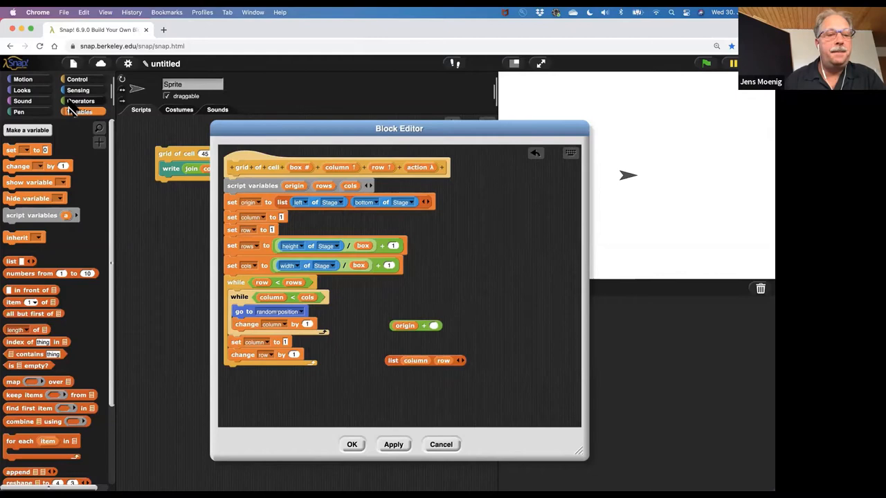
left_click(80, 101)
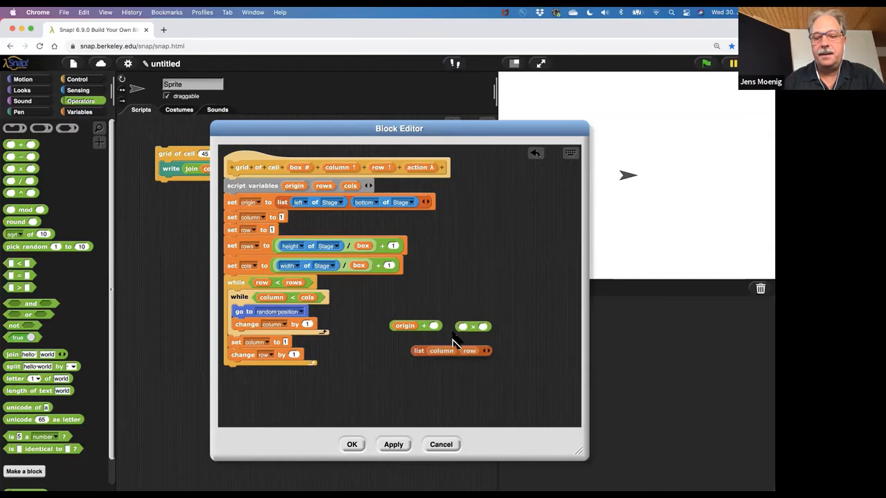
left_click_drag(450, 350, 471, 327)
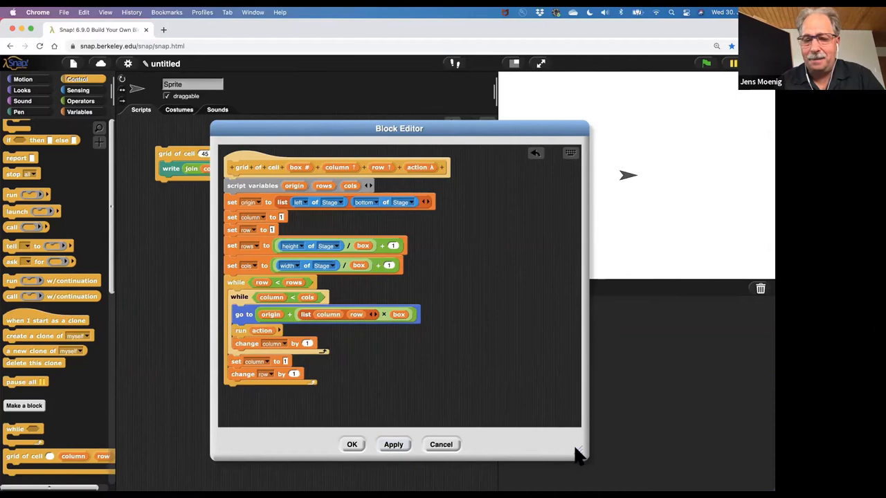
- Check the numbered cells on stage, offset origin by half a box, and put a clear block atop the test script
left_click_drag(398, 128, 463, 261)
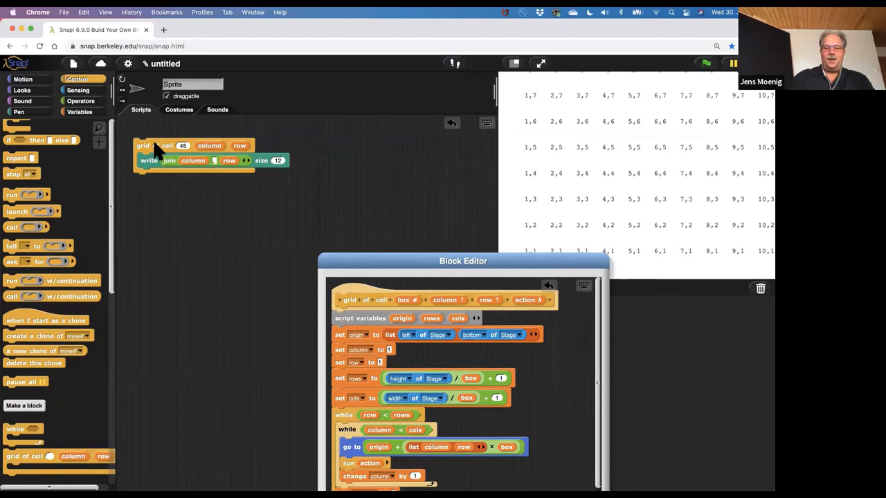
left_click_drag(463, 261, 348, 165)
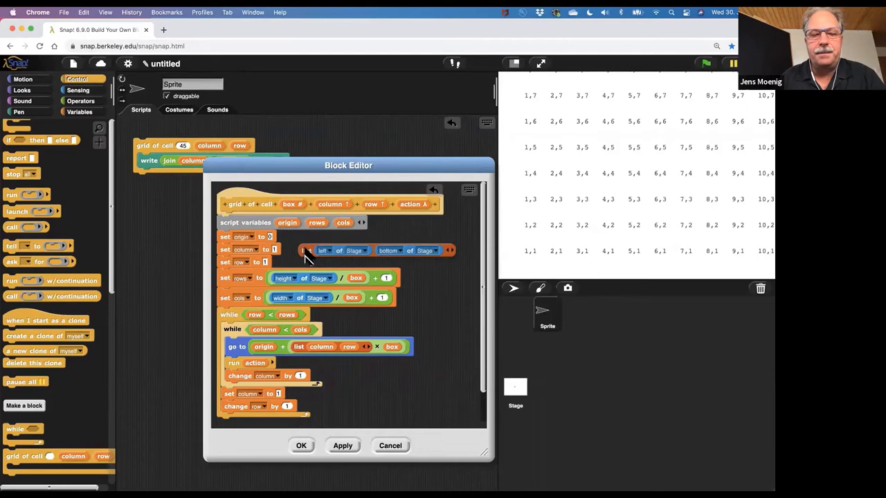
left_click(81, 101)
type("2")
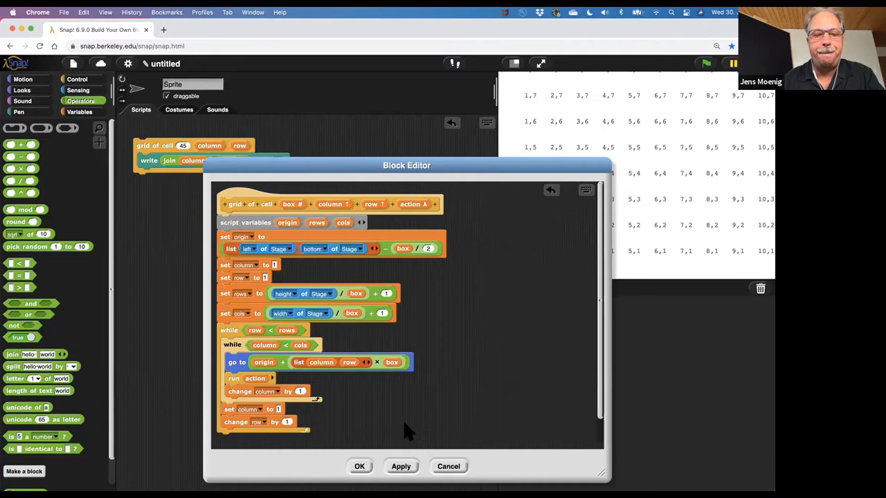
left_click(18, 112)
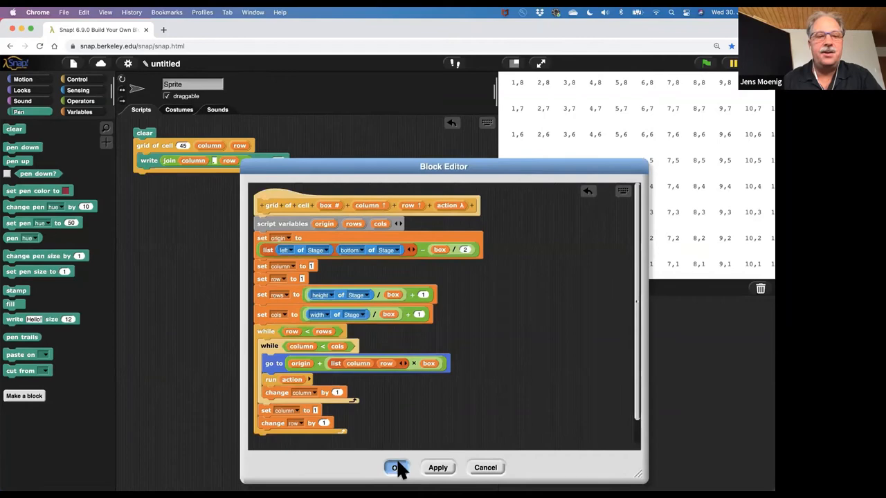
left_click(396, 468)
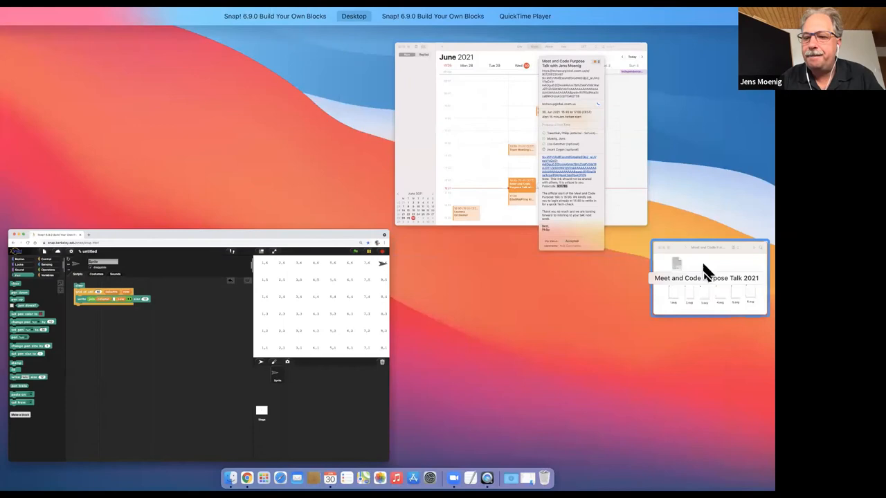
- Bring up the Finder folder holding the six dice-face SVG images
left_click(706, 277)
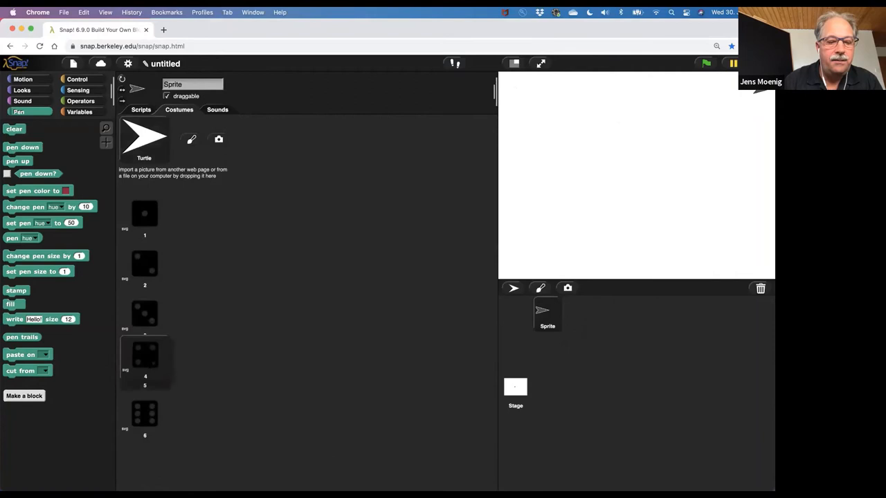
- Make the grid switch to a random costume 1–6 and stamp it in every 60-pixel cell, then run it
left_click(140, 109)
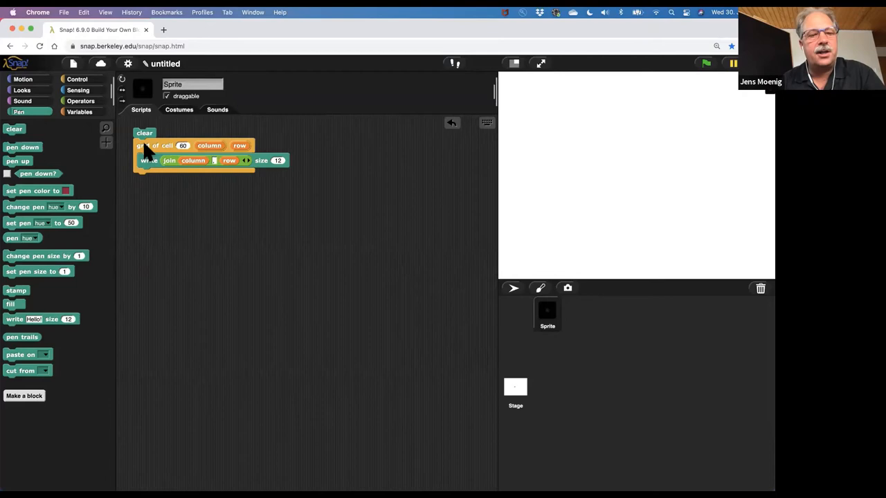
left_click(22, 90)
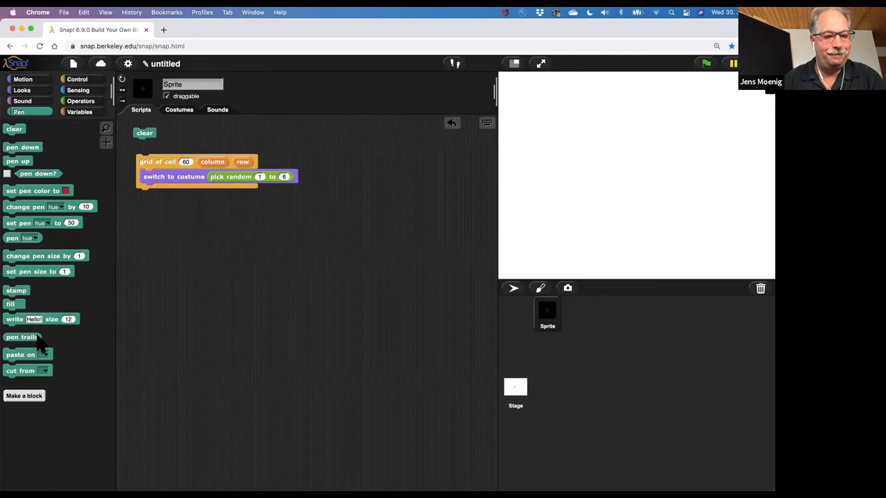
left_click(705, 63)
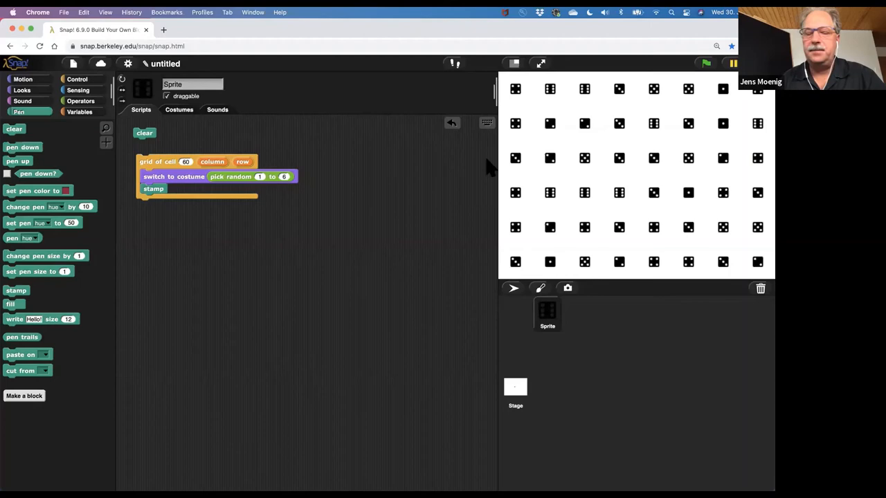
- Use the sprite's own 'my width' as the grid cell size and rerun to tile the stage with small dice
left_click(78, 90)
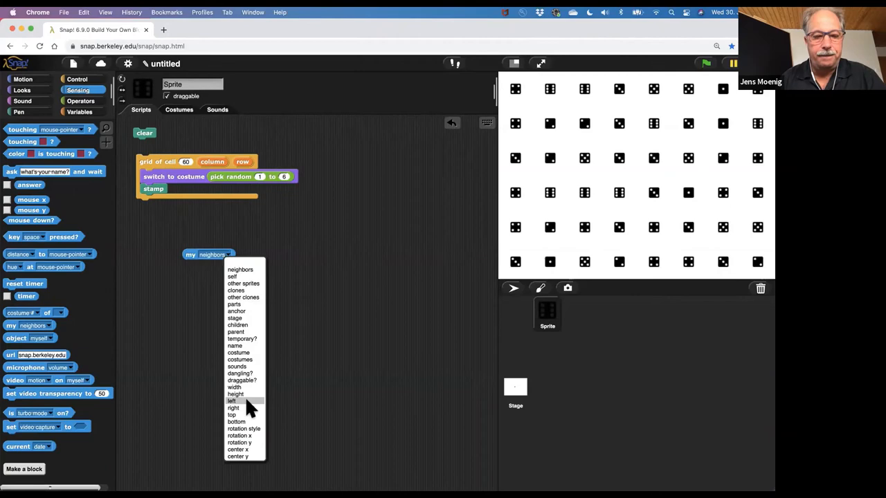
left_click(234, 387)
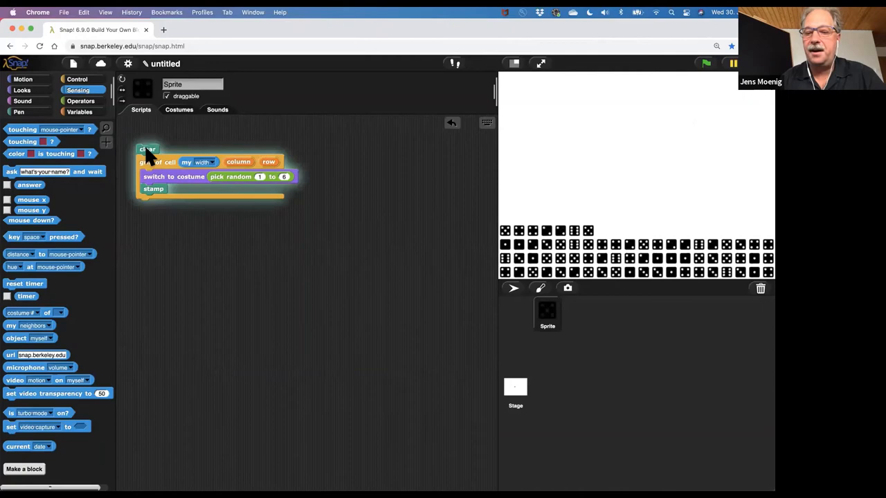
left_click(80, 101)
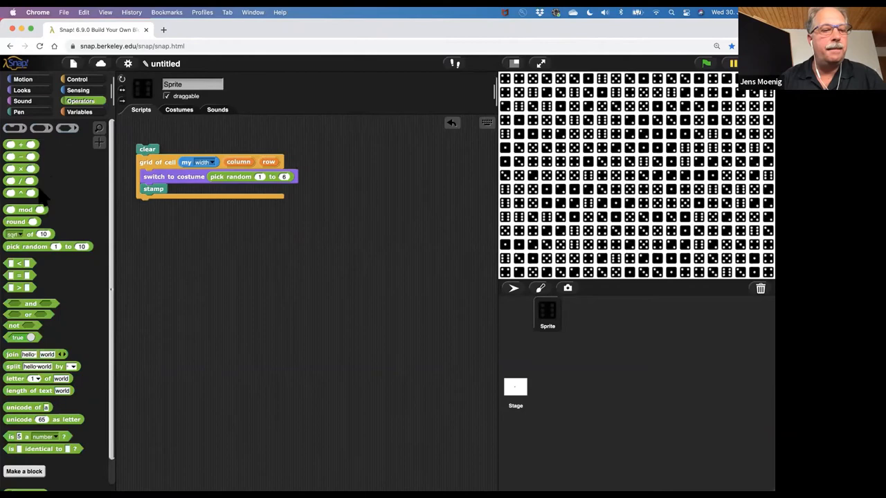
left_click_drag(199, 162, 200, 227)
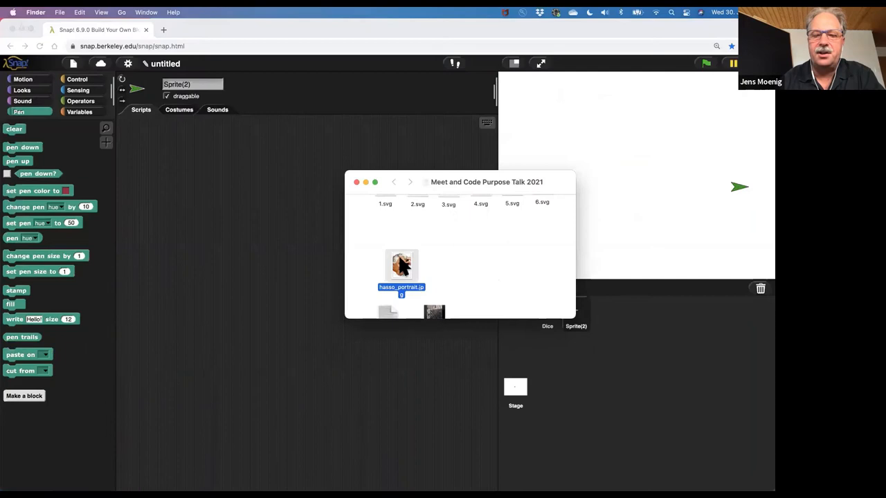
- Bring hasso_portrait.jpg from Finder in as the costume of a new sprite named Hasso
double_click(401, 265)
type("260")
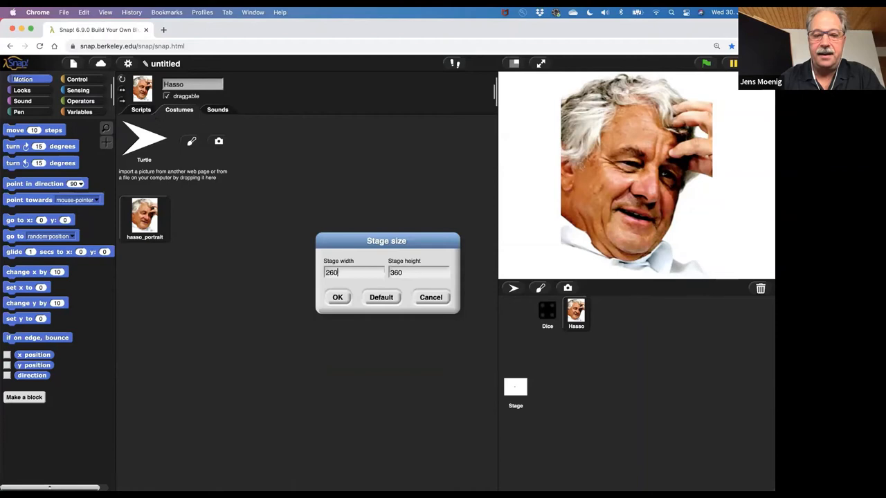
- Confirm the 260 by 360 portrait stage size and fade the Hasso photo with a ghost effect
left_click(337, 297)
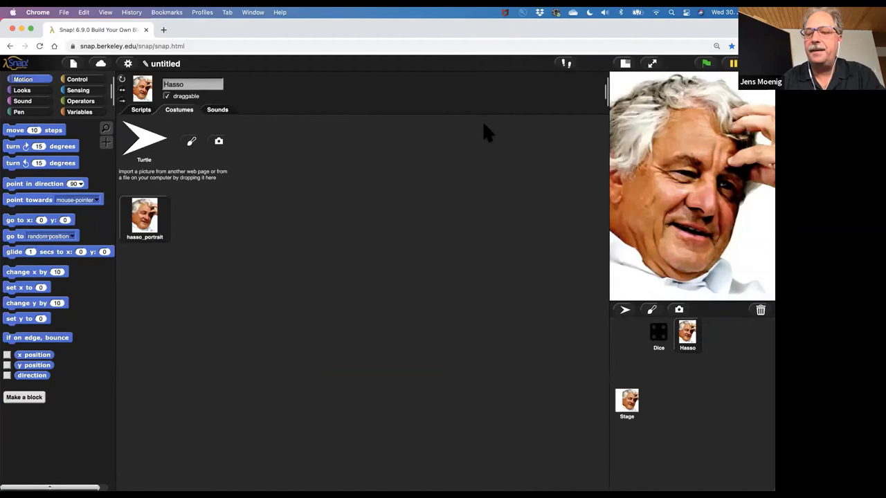
left_click(22, 90)
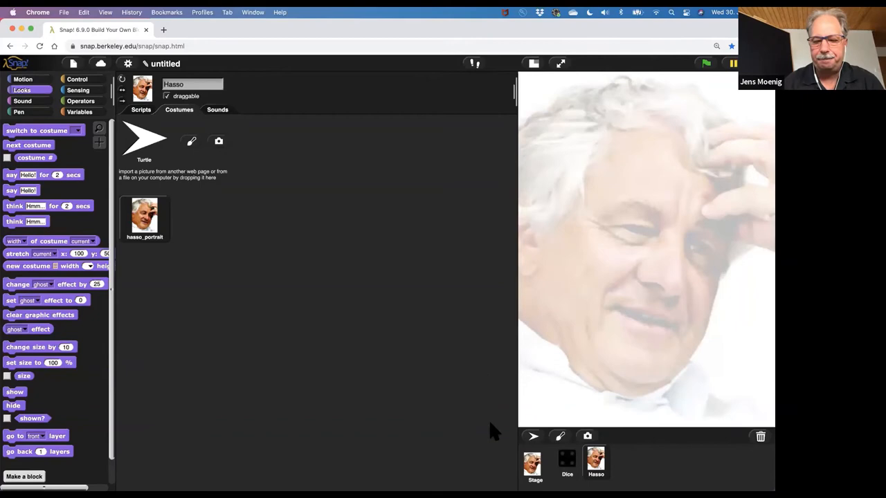
- Add a 'brightness at myself' reporter to the Dice sprite's scripts, ready for the costume formula
left_click(567, 464)
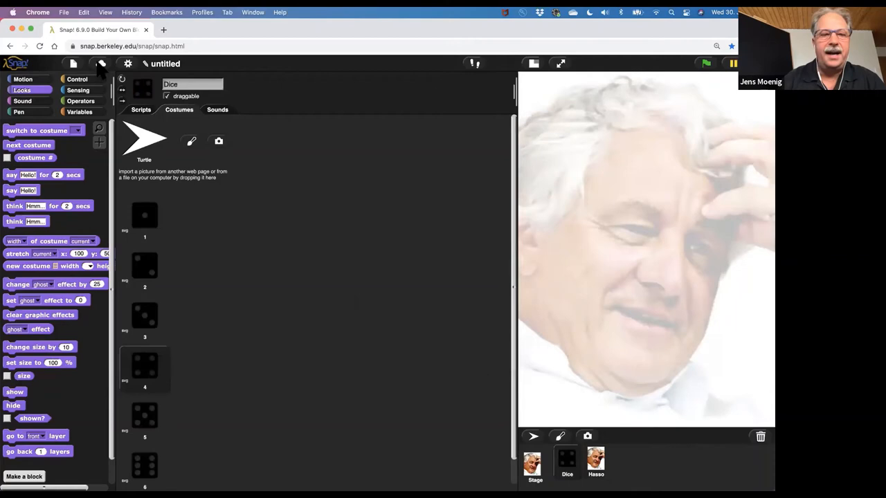
left_click(140, 109)
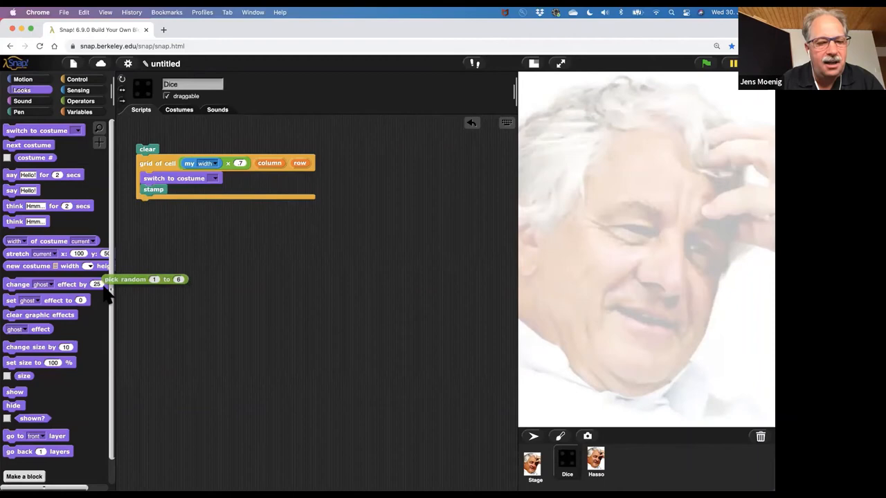
left_click(77, 90)
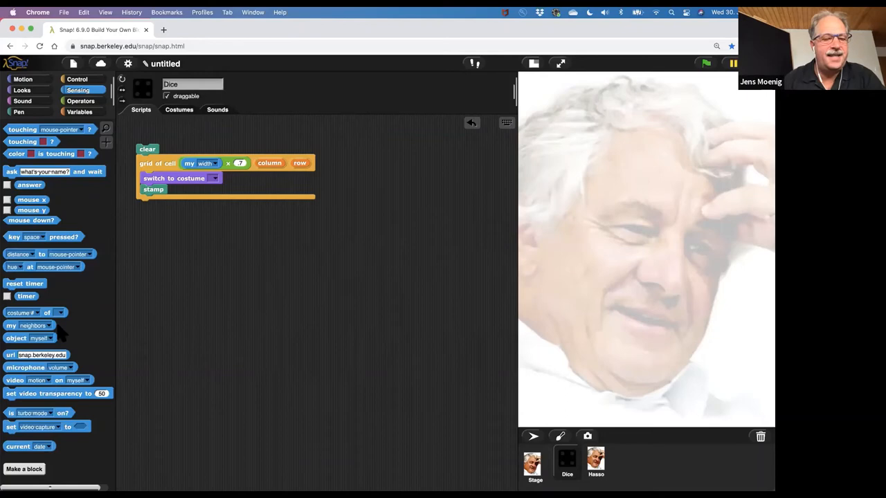
left_click_drag(31, 267, 204, 247)
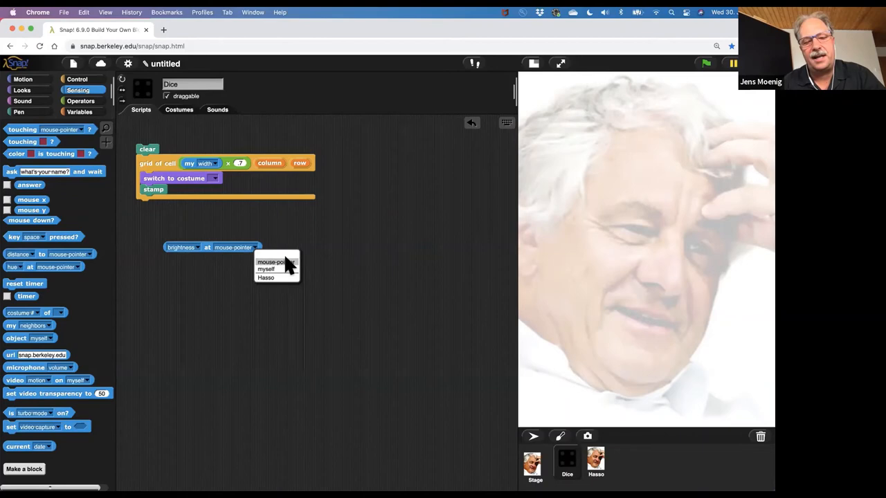
left_click(266, 269)
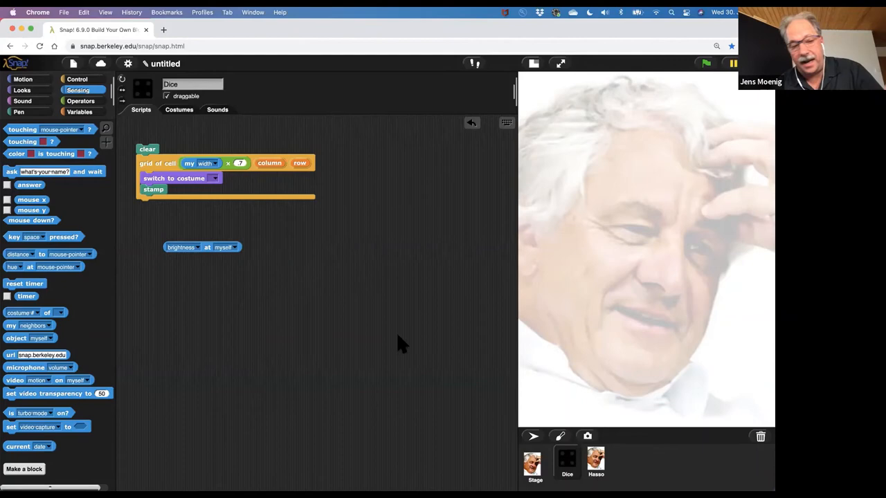
left_click_drag(182, 247, 182, 237)
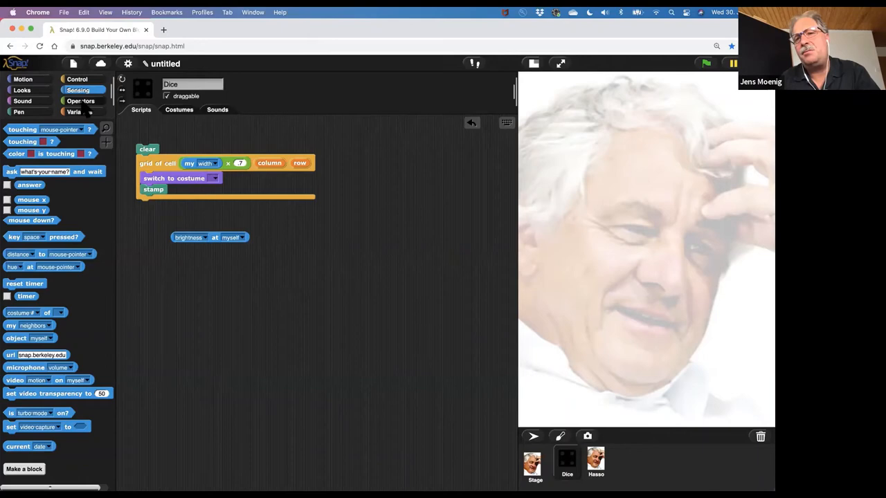
left_click(81, 100)
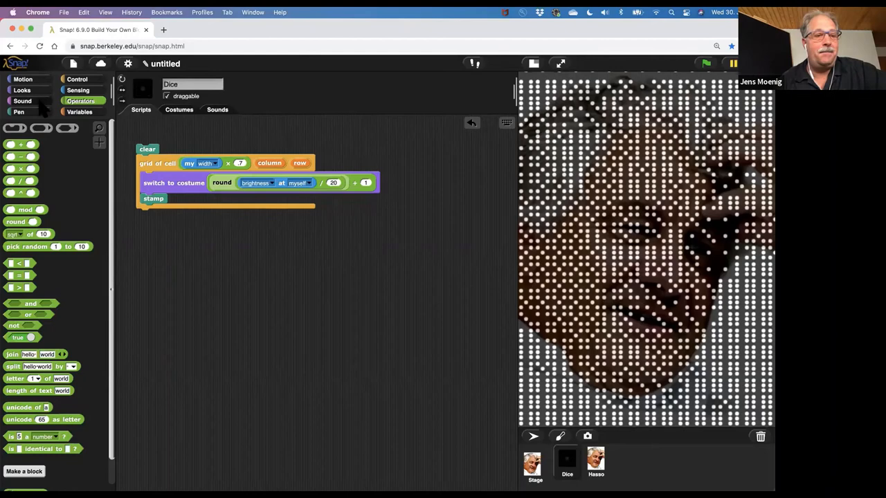
- Set each stamp's costume to round(brightness at myself / 20) + 1 and render Hasso as dice faces
left_click(22, 90)
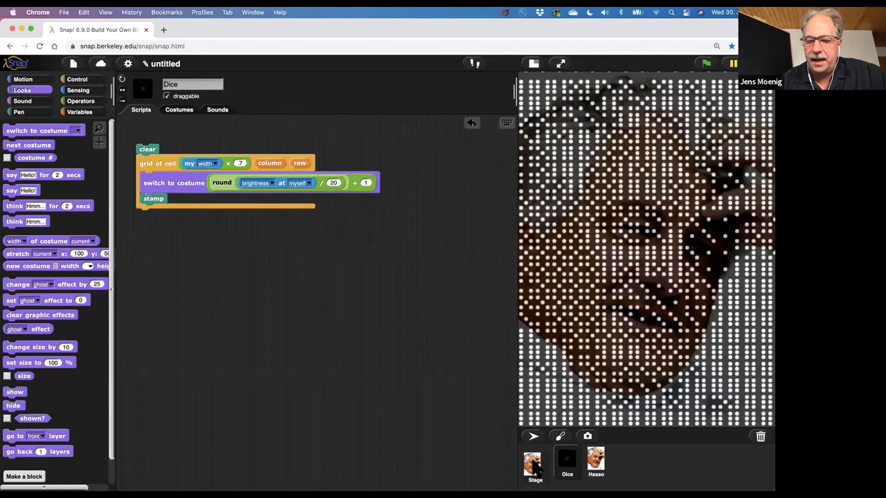
left_click(595, 462)
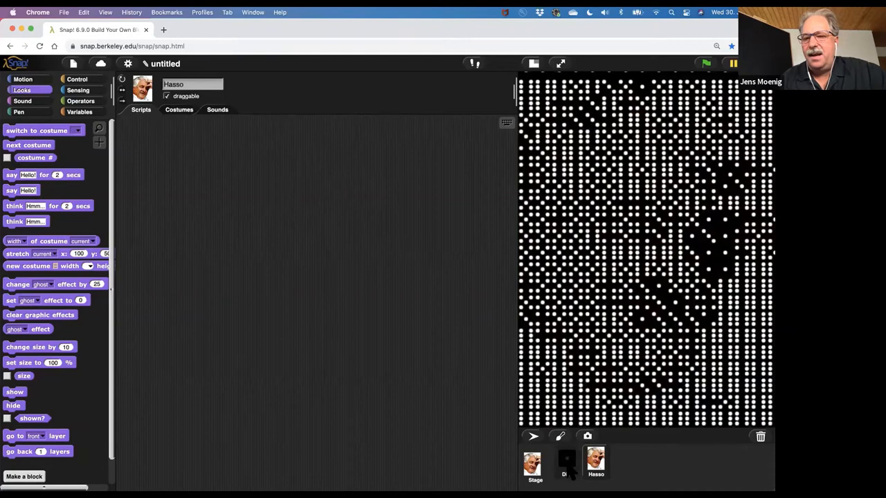
left_click(567, 464)
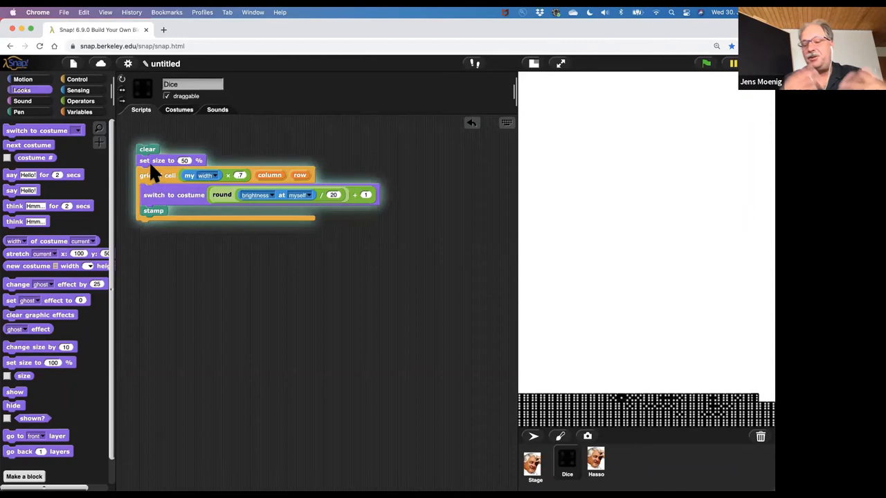
- Run the Dice script with size set to 50% so smaller dice stamp across the stage
left_click(705, 64)
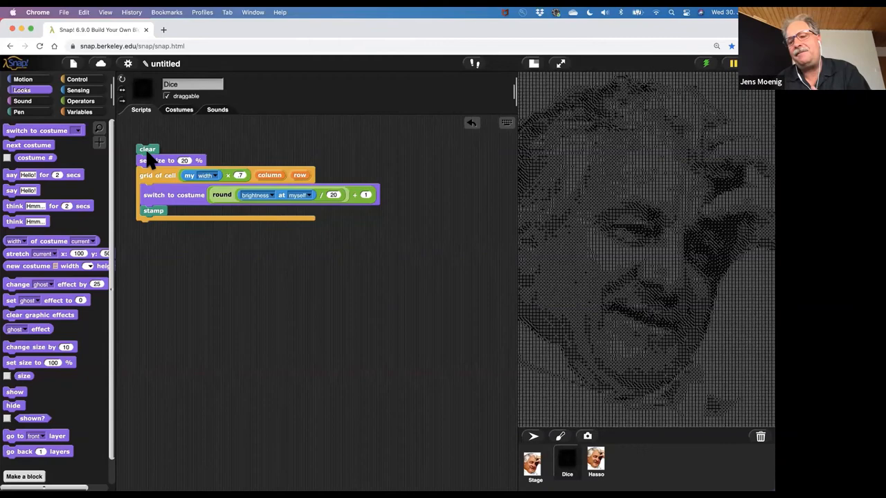
mouse_move(495, 166)
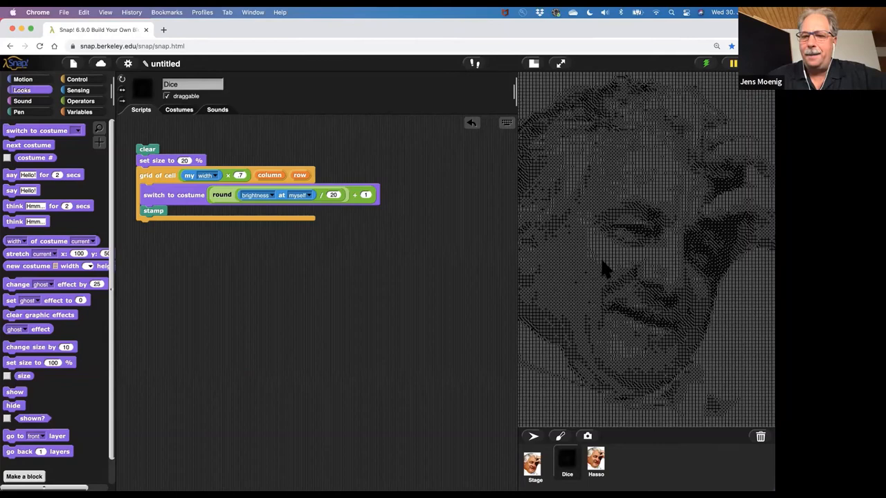
mouse_move(453, 308)
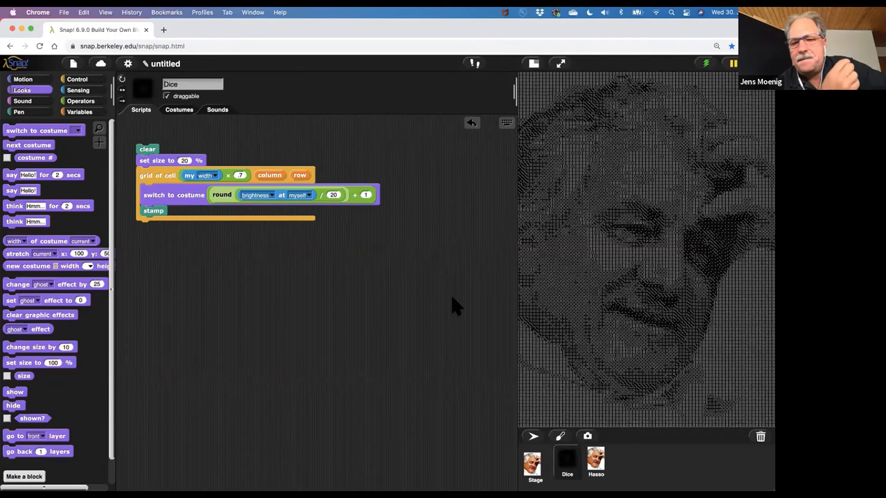
mouse_move(462, 304)
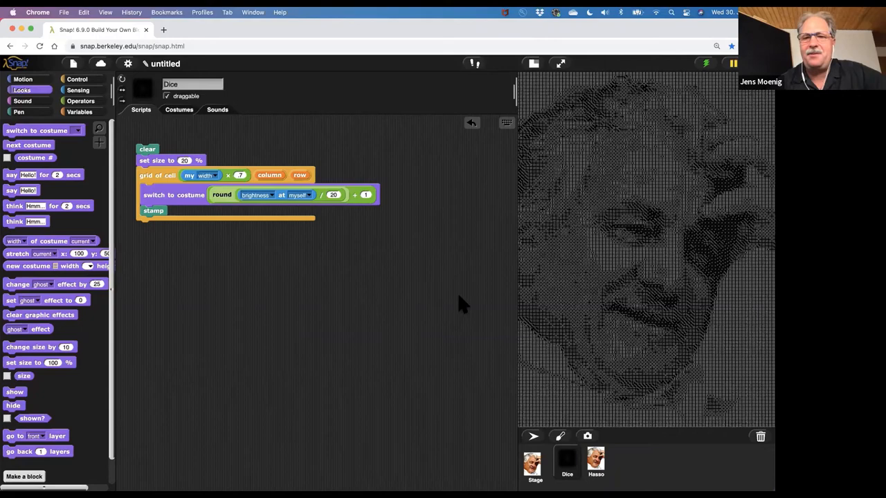
- Render the portrait at 20% size as a fine dice mosaic, then switch to the physical dice wall video
left_click(560, 63)
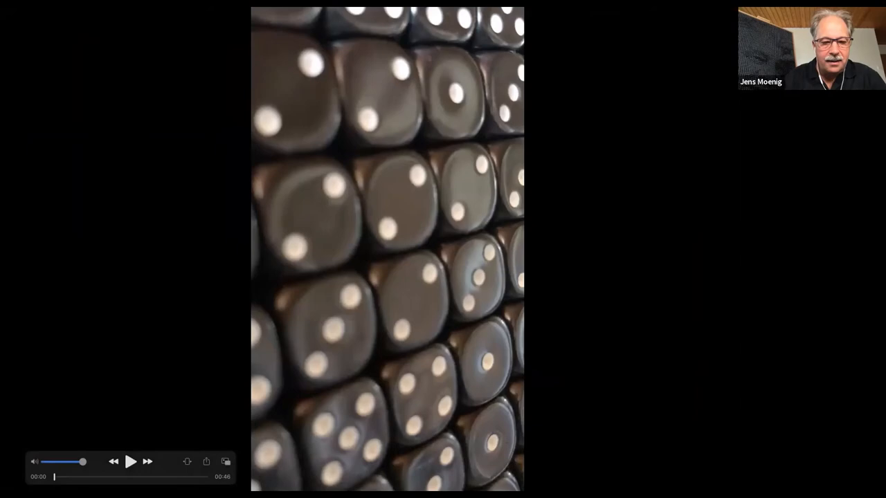
left_click(131, 462)
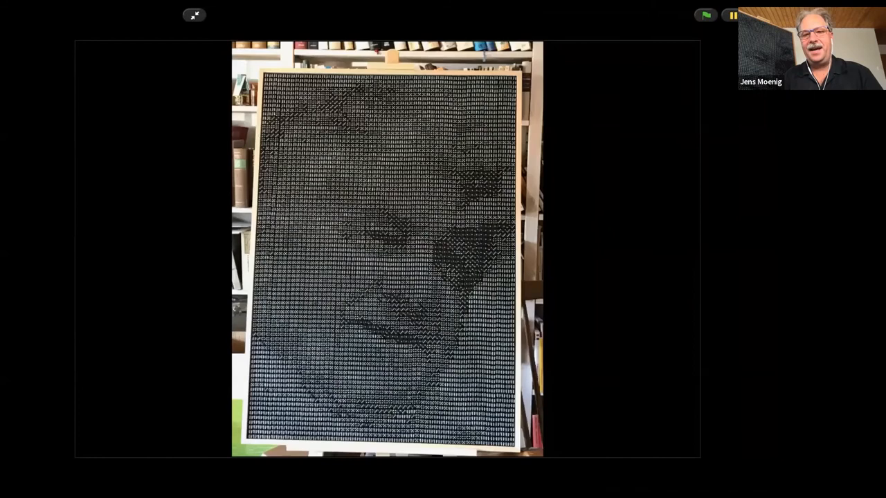
mouse_move(447, 277)
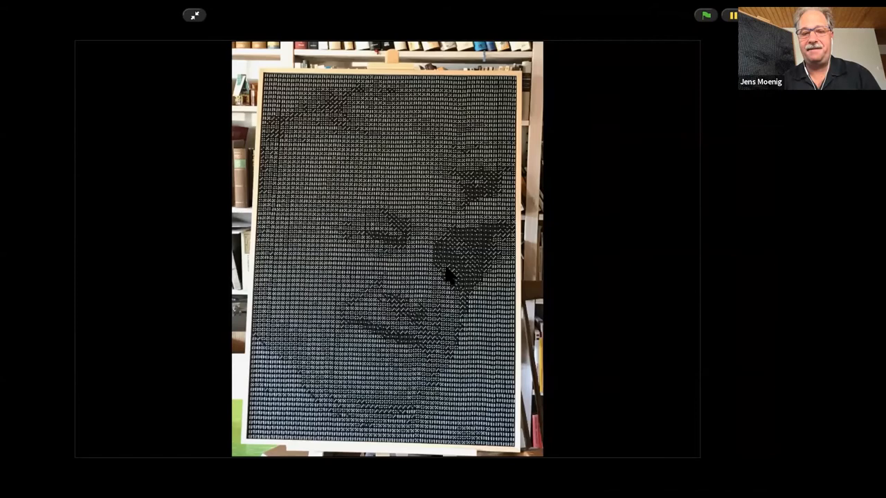